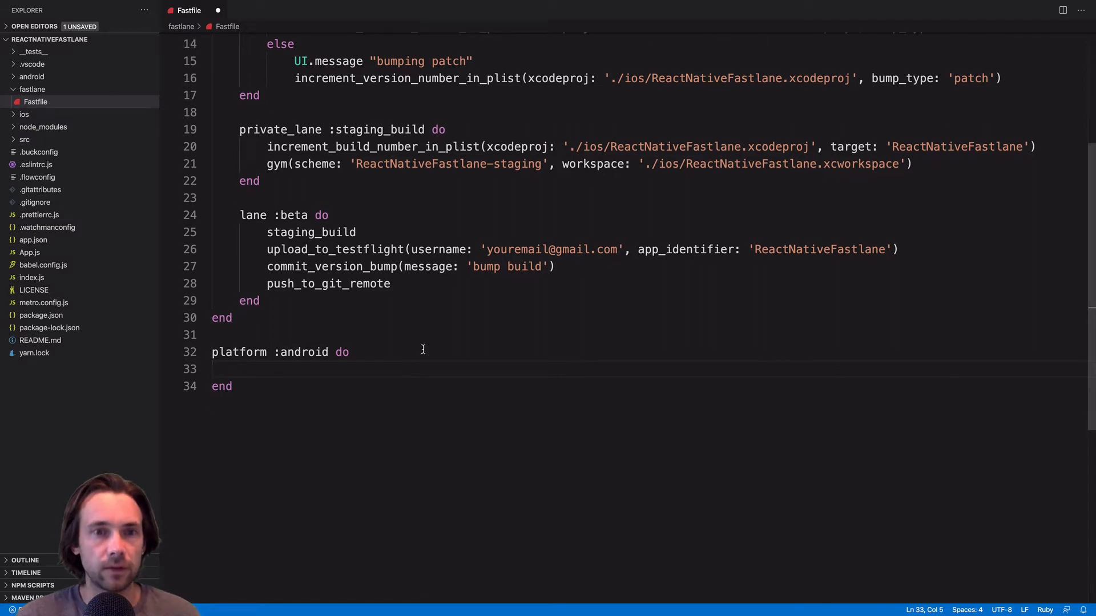
- Add increment_version_code(app_project_dir: './android/app') as the first line of the Android block
{"action": "type", "text": "increment"}
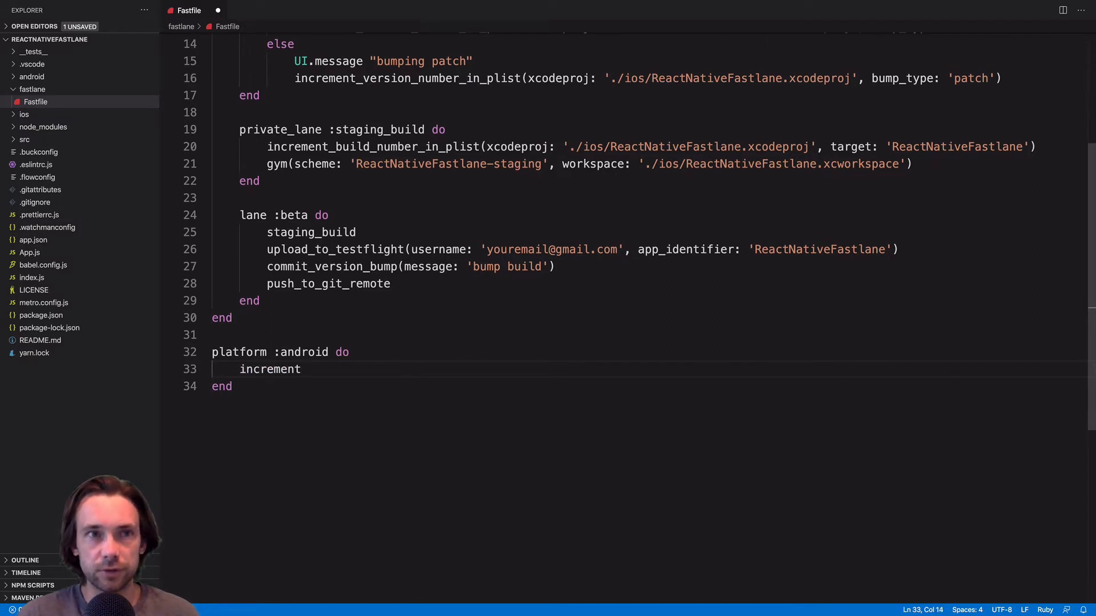
{"action": "type", "text": "_"}
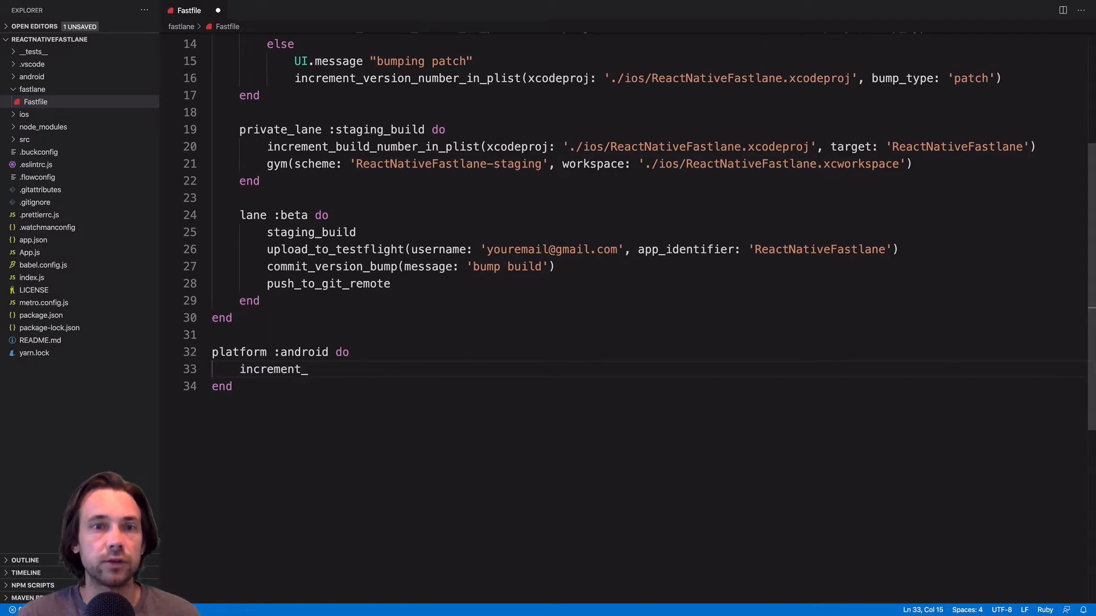
{"action": "type", "text": "versio"}
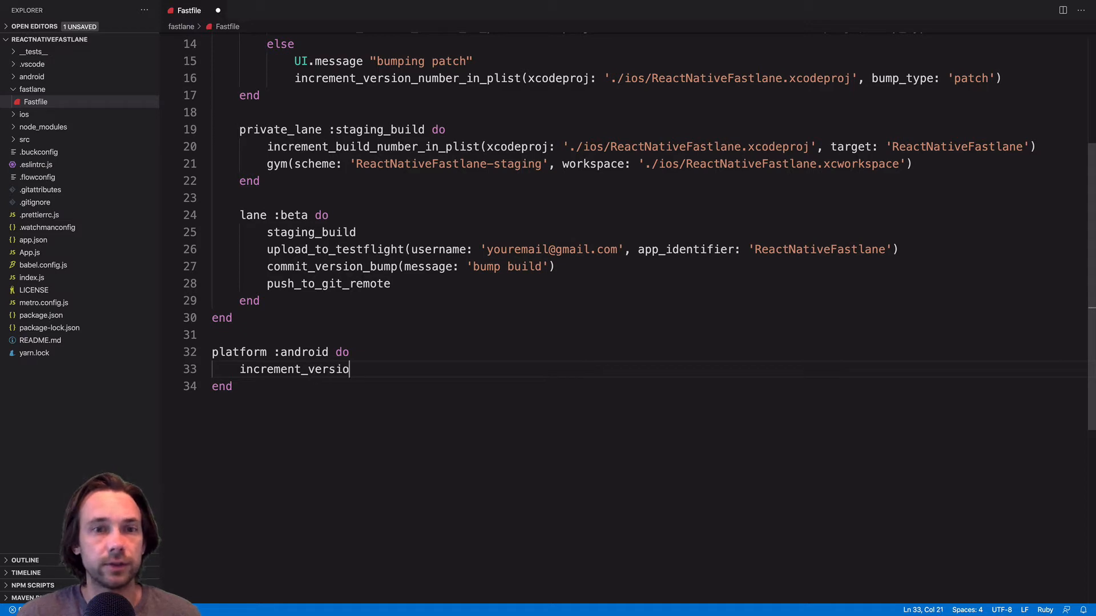
{"action": "type", "text": "n_code("}
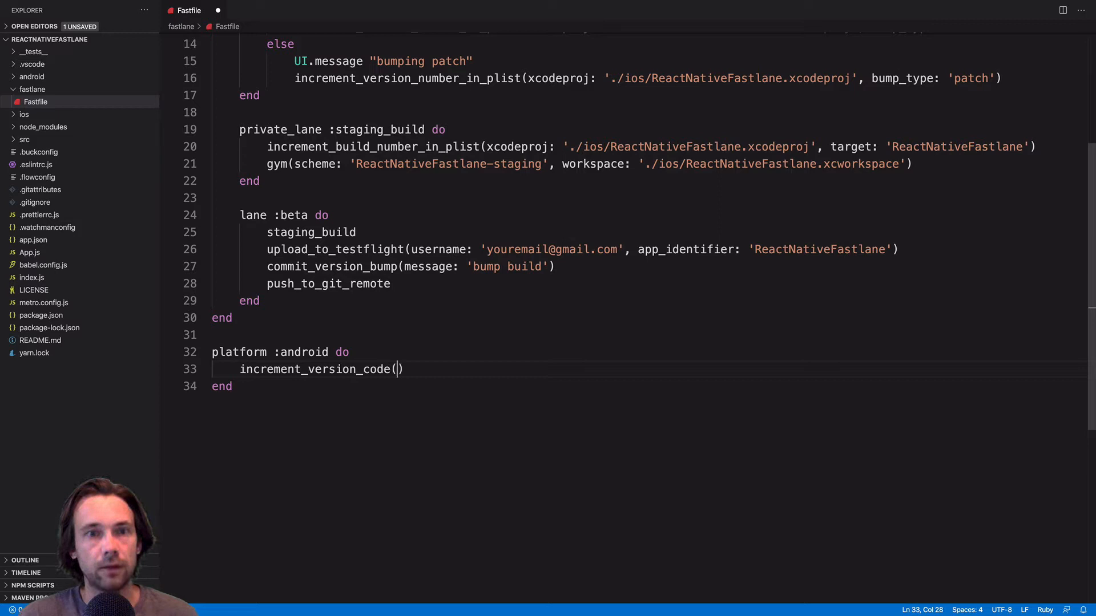
{"action": "type", "text": "app+"}
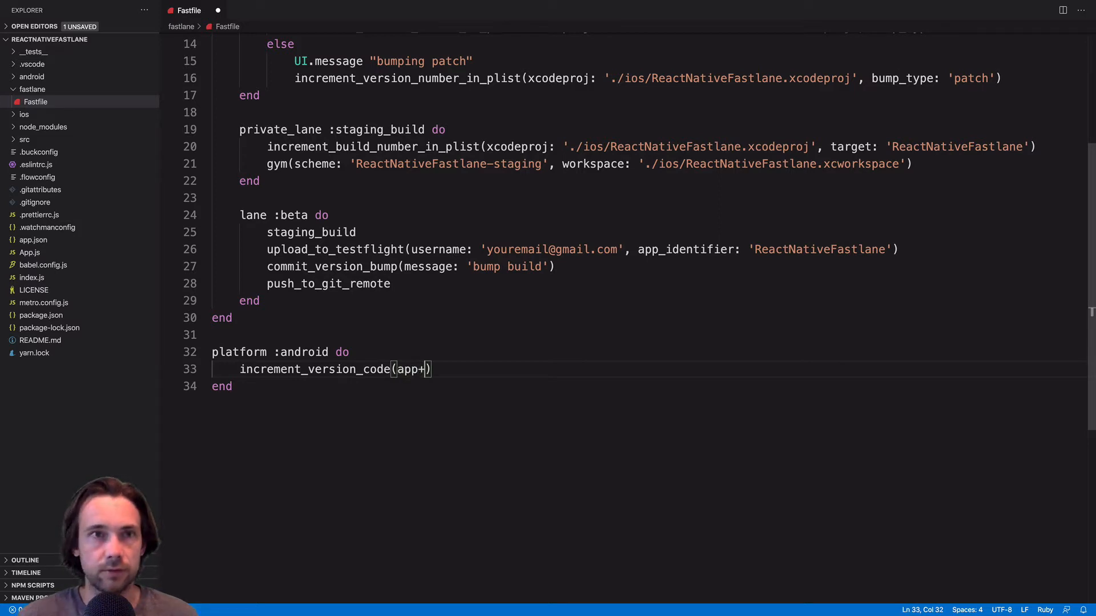
{"action": "type", "text": "_project_dir: '"}
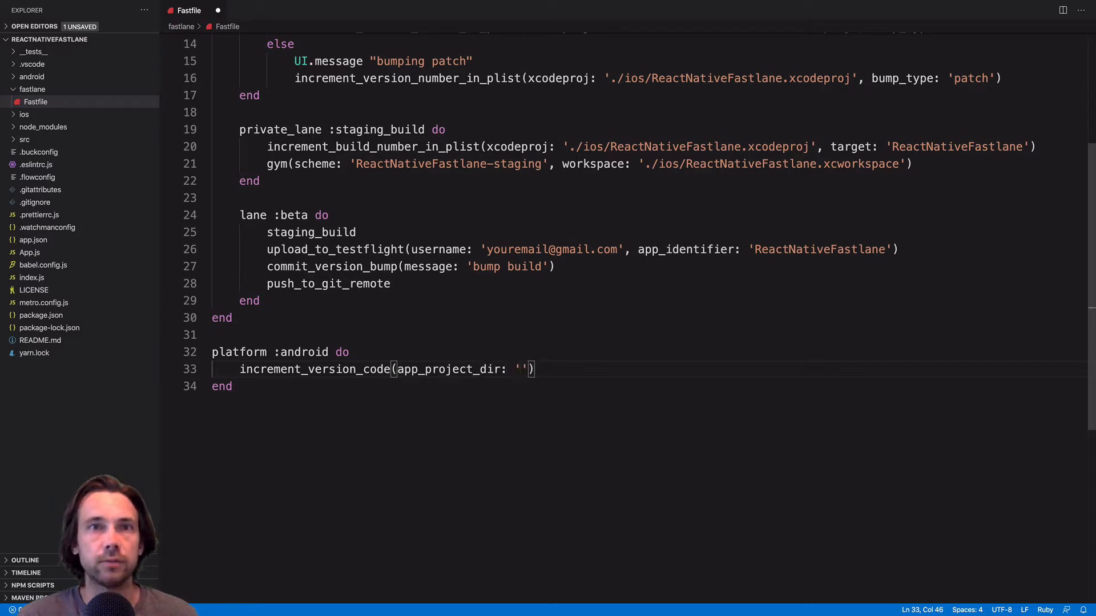
{"action": "type", "text": "./"}
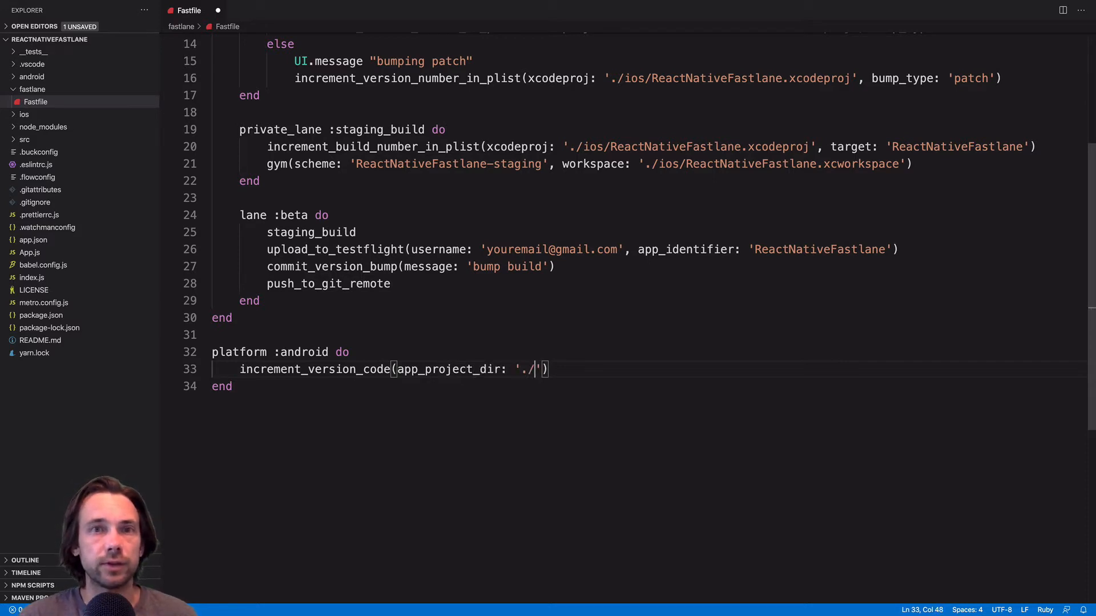
{"action": "type", "text": "a"}
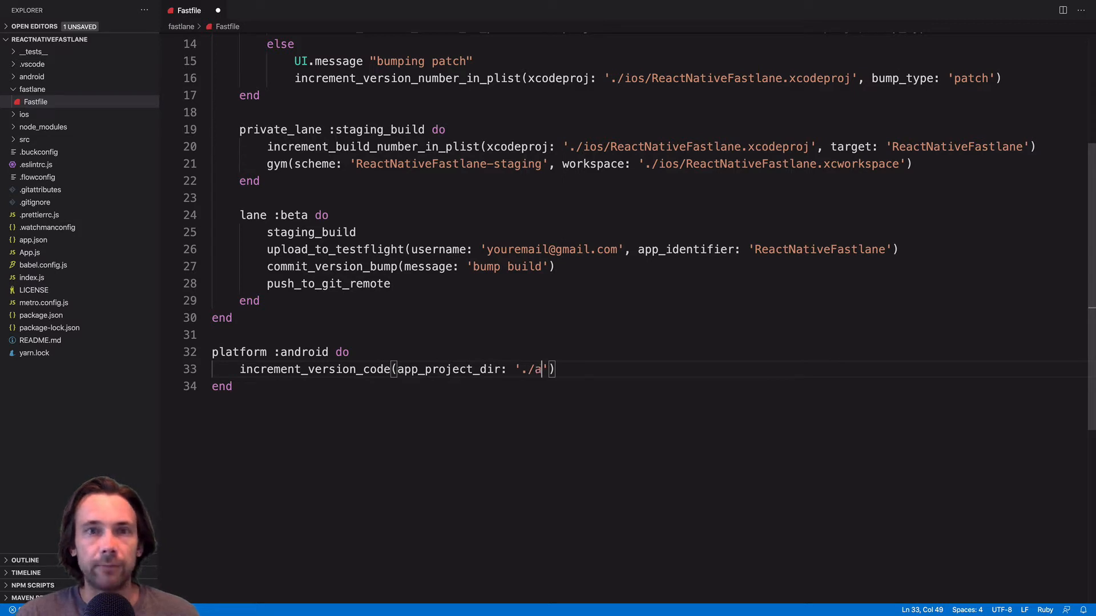
{"action": "type", "text": "ndroid"}
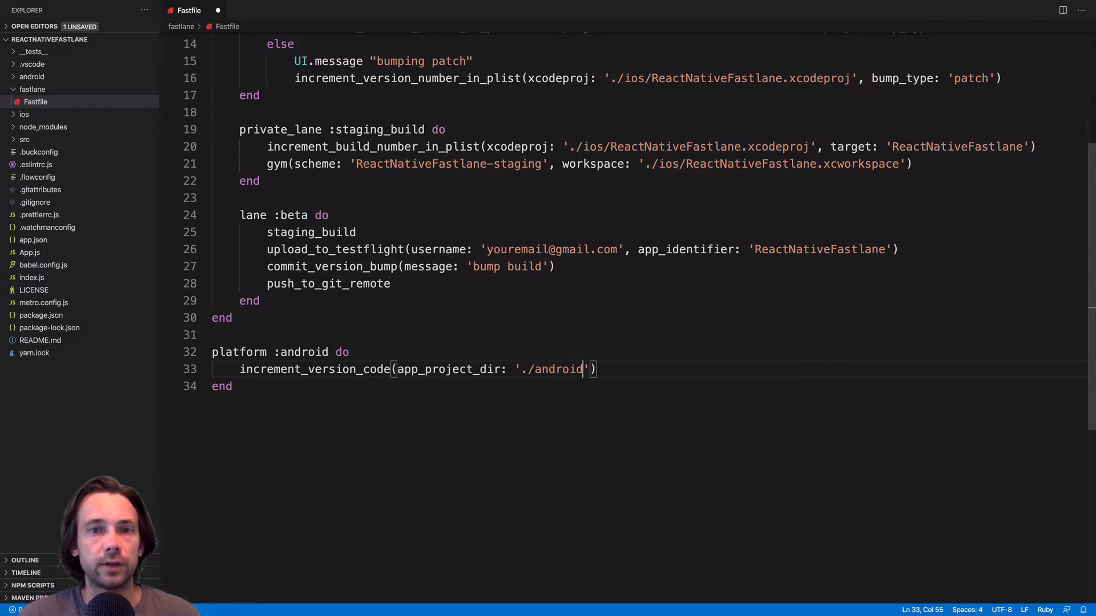
{"action": "type", "text": "/app"}
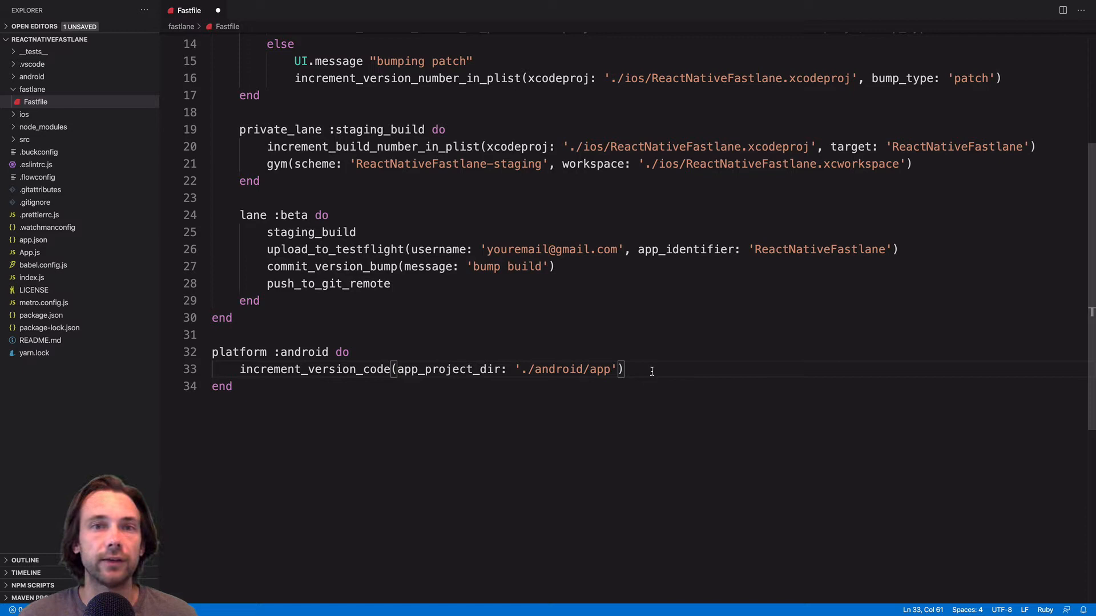
- Add gradle(task: 'clean', project_dir: './android/') below the version bump
{"action": "key", "text": "enter"}
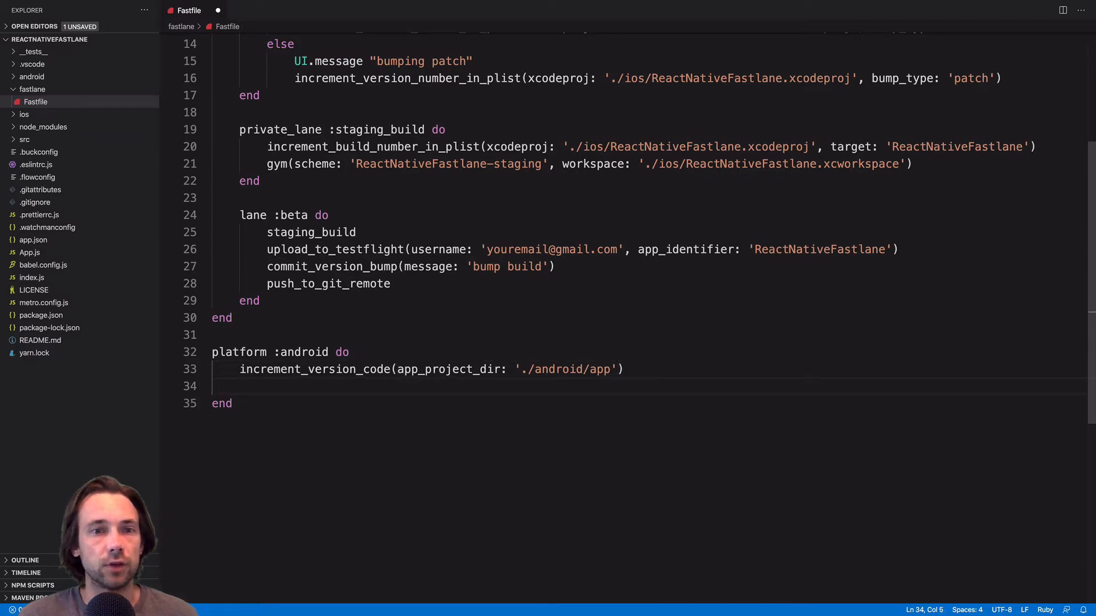
{"action": "type", "text": "grab"}
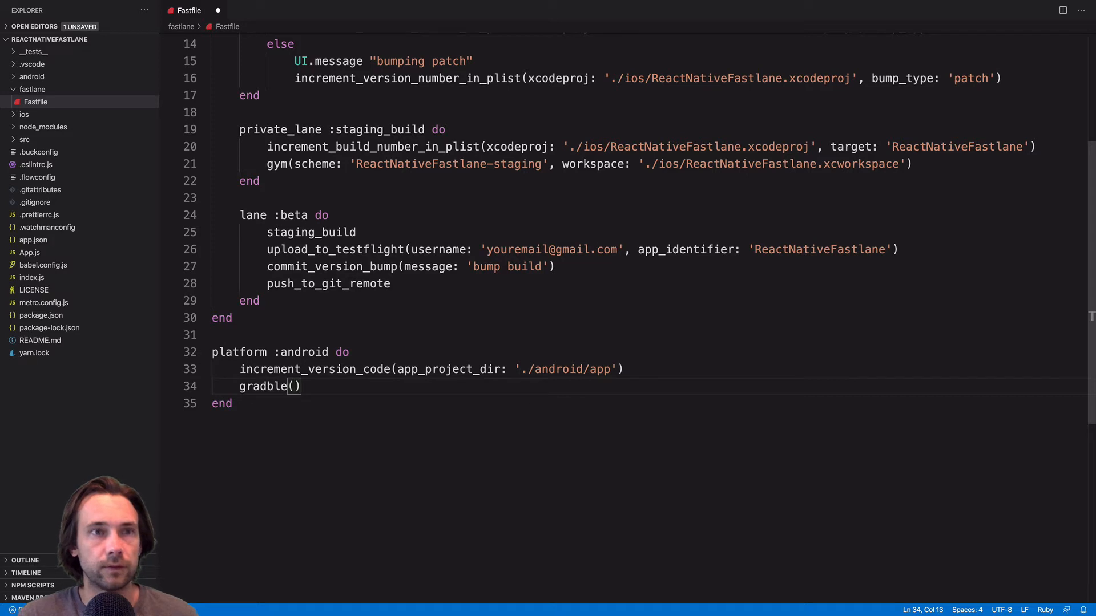
{"action": "type", "text": "task:"}
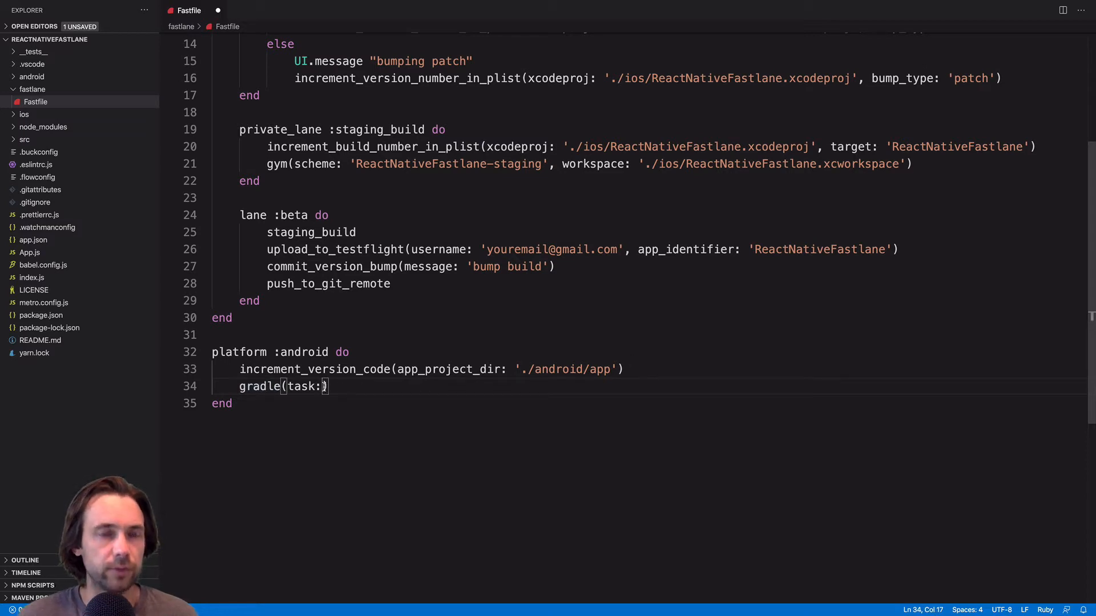
{"action": "type", "text": "'cl'"}
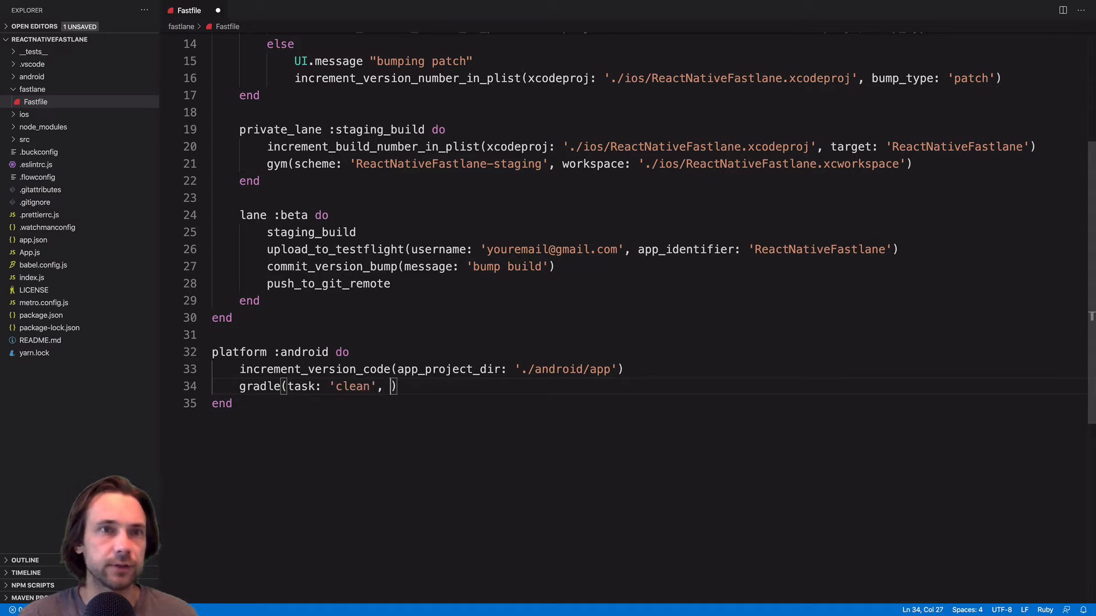
{"action": "type", "text": "project_dir: './"}
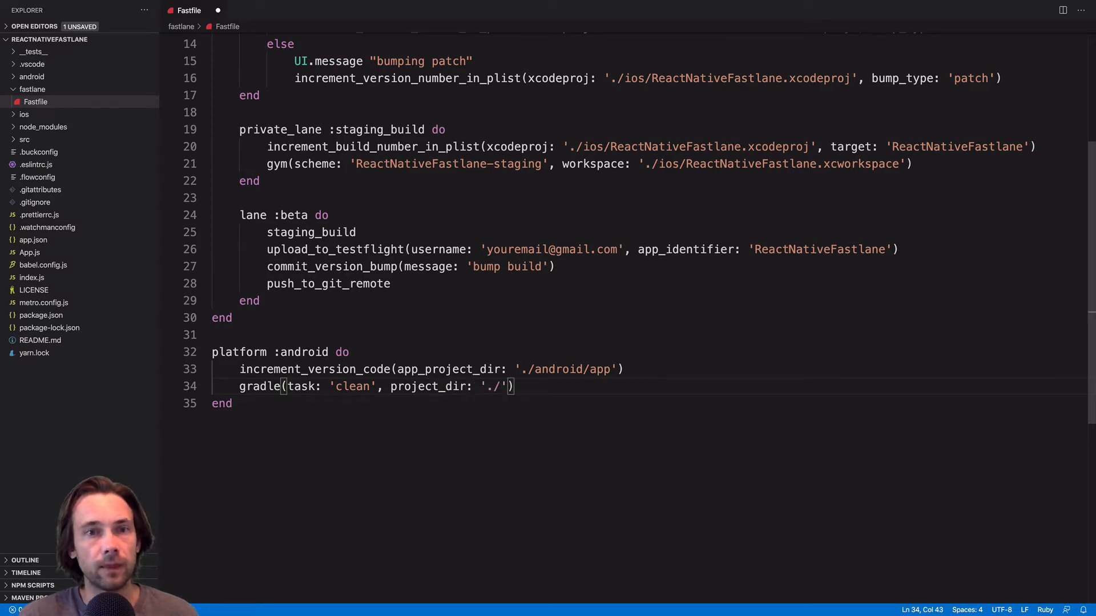
{"action": "type", "text": "android"}
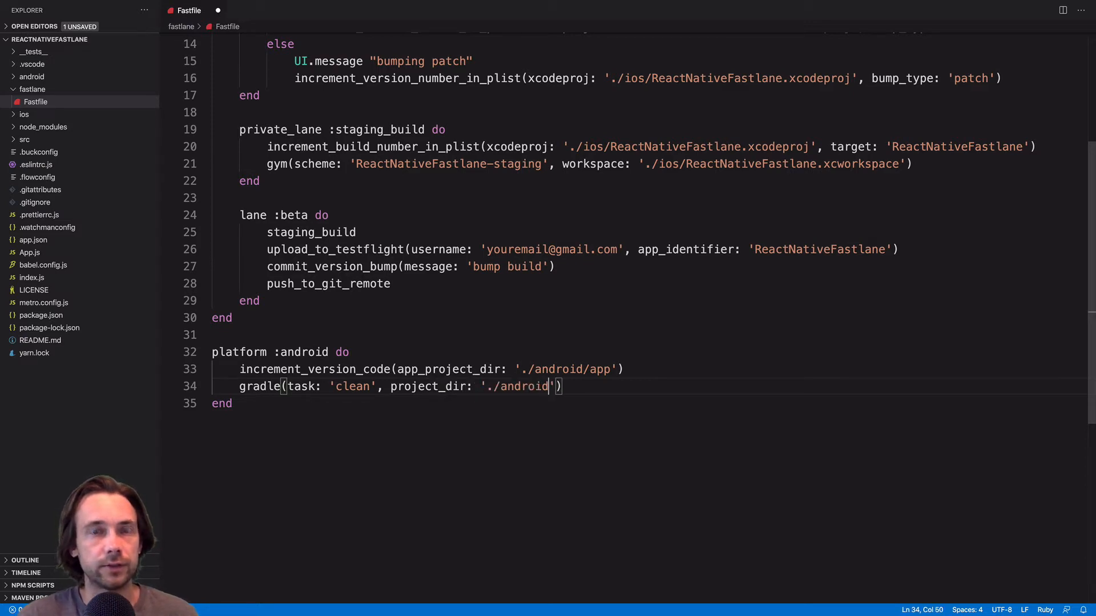
{"action": "type", "text": "/"}
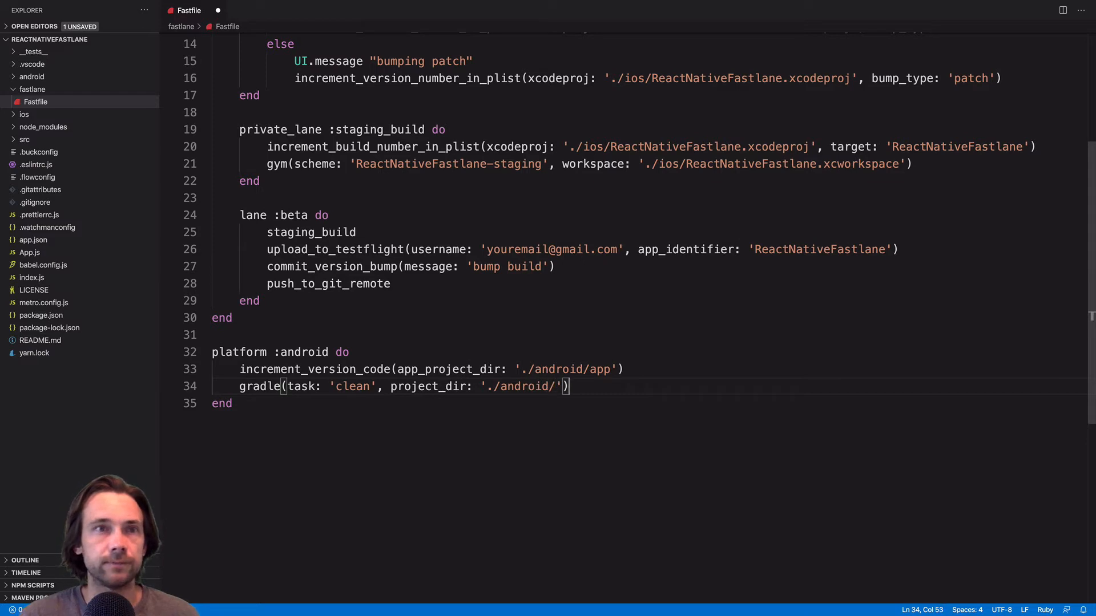
{"action": "type", "text": "gradle"}
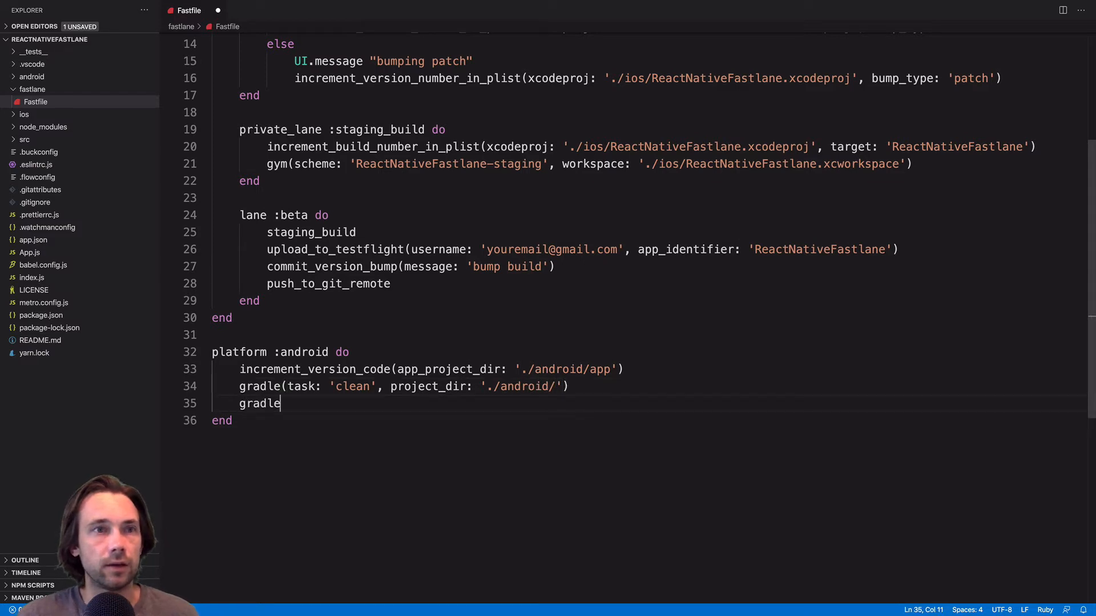
- Complete the gradle line with task 'bundle', build_type 'Release' and project_dir './android'
{"action": "type", "text": "(tas"}
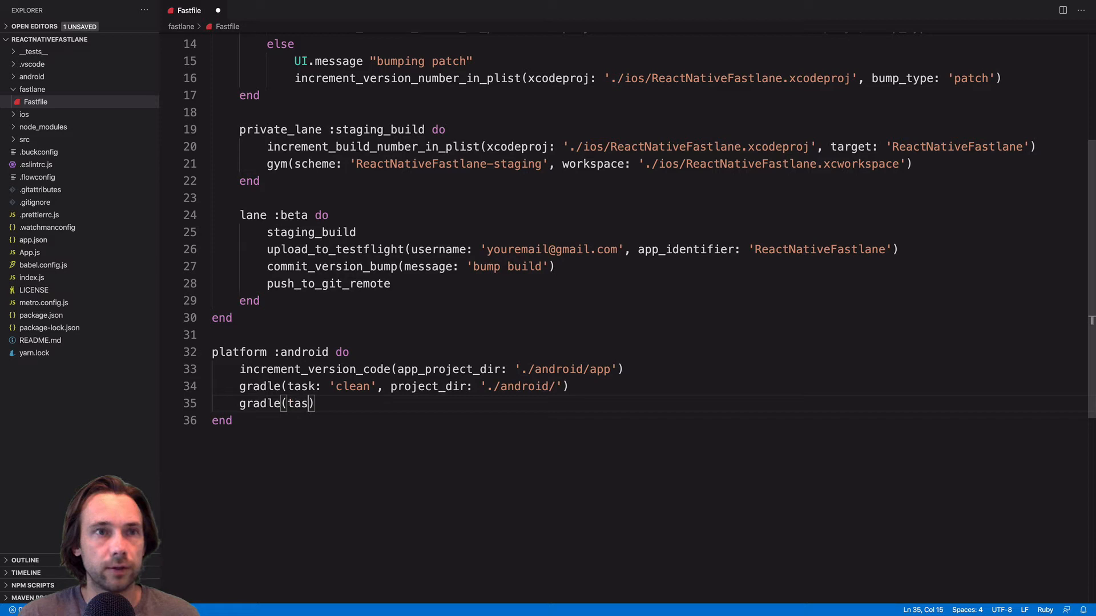
{"action": "type", "text": "k:"}
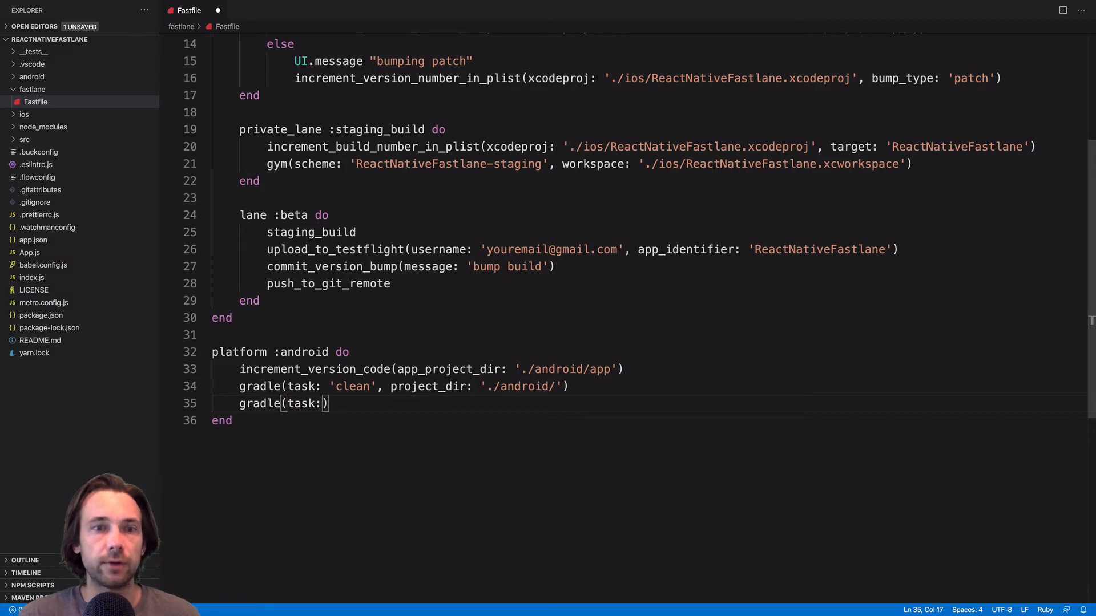
{"action": "type", "text": "\" \""}
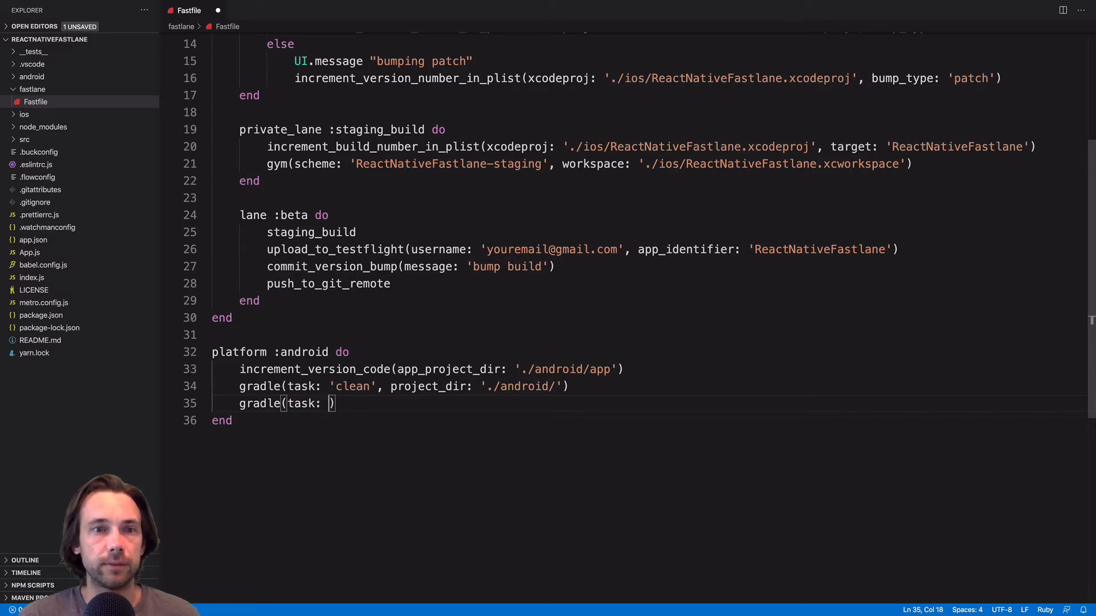
{"action": "type", "text": "'bundle'"}
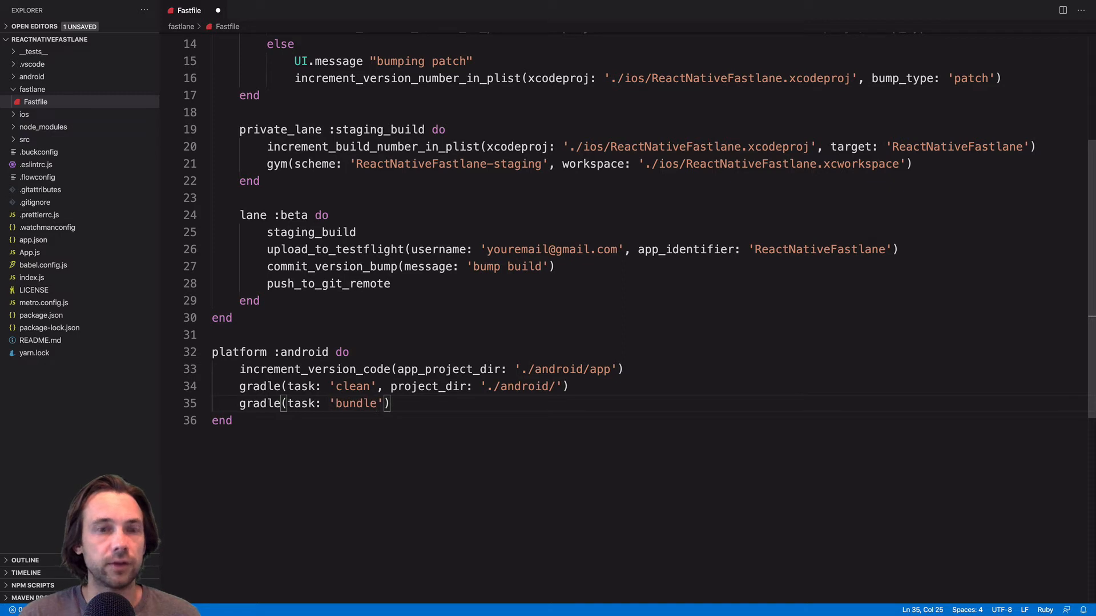
{"action": "type", "text": ", build"}
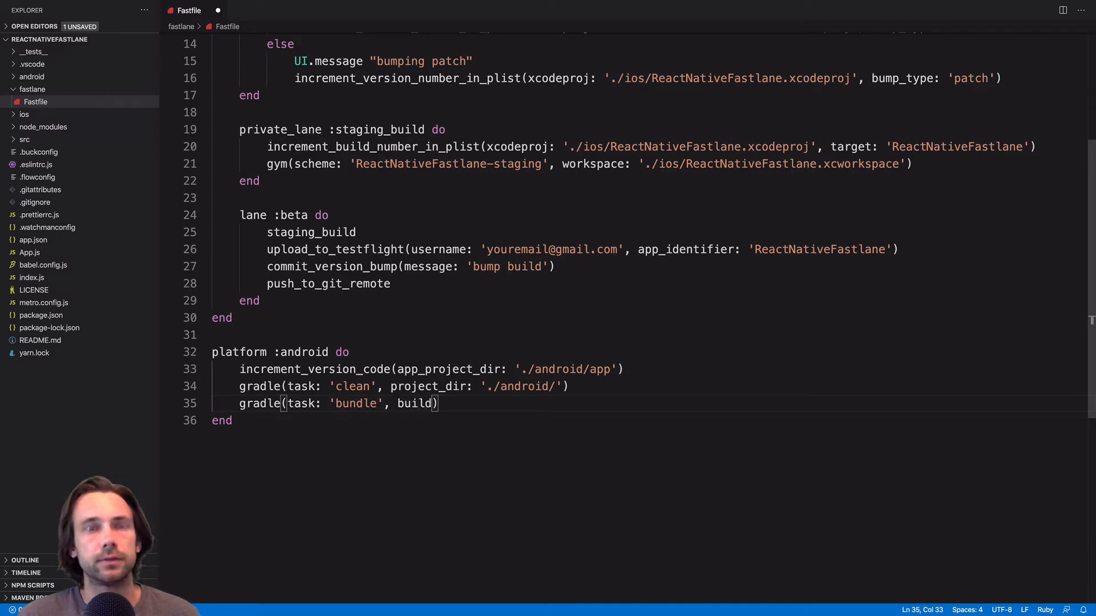
{"action": "type", "text": "_"}
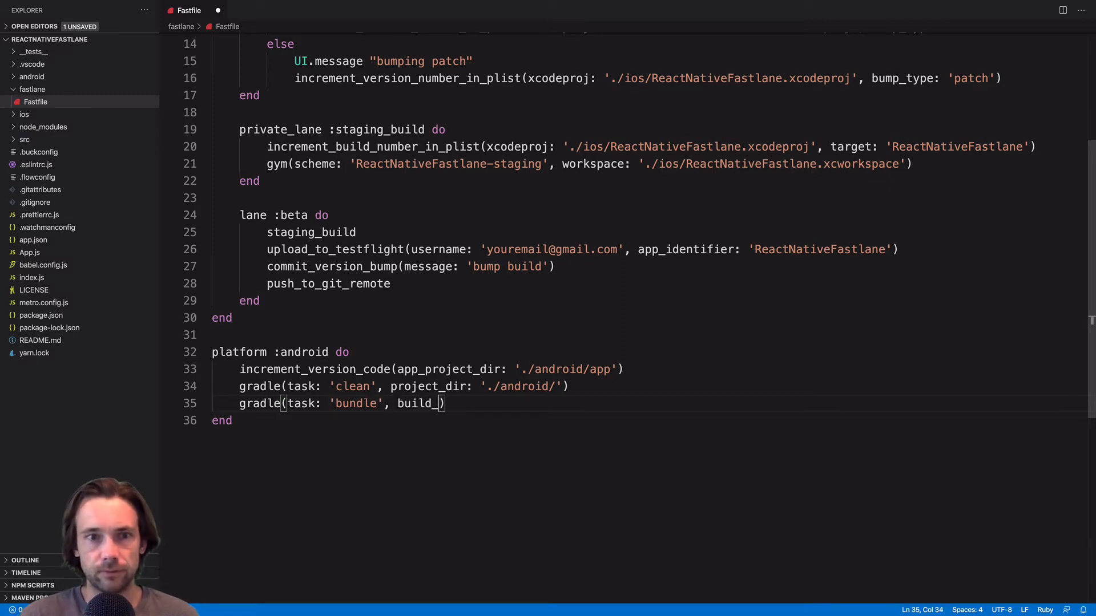
{"action": "type", "text": "type"}
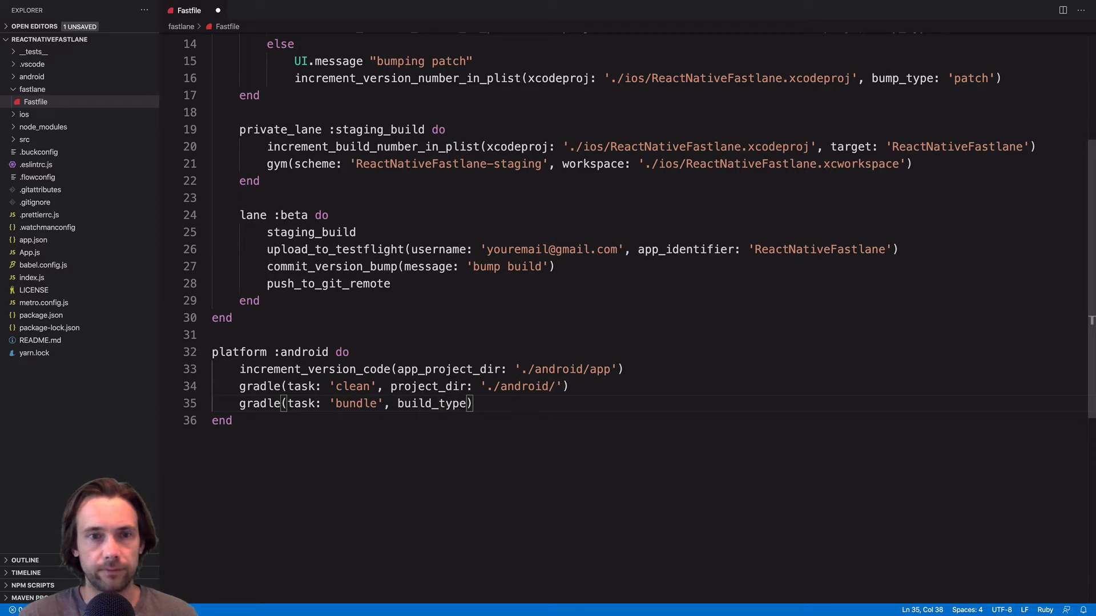
{"action": "type", "text": "'Rea'"}
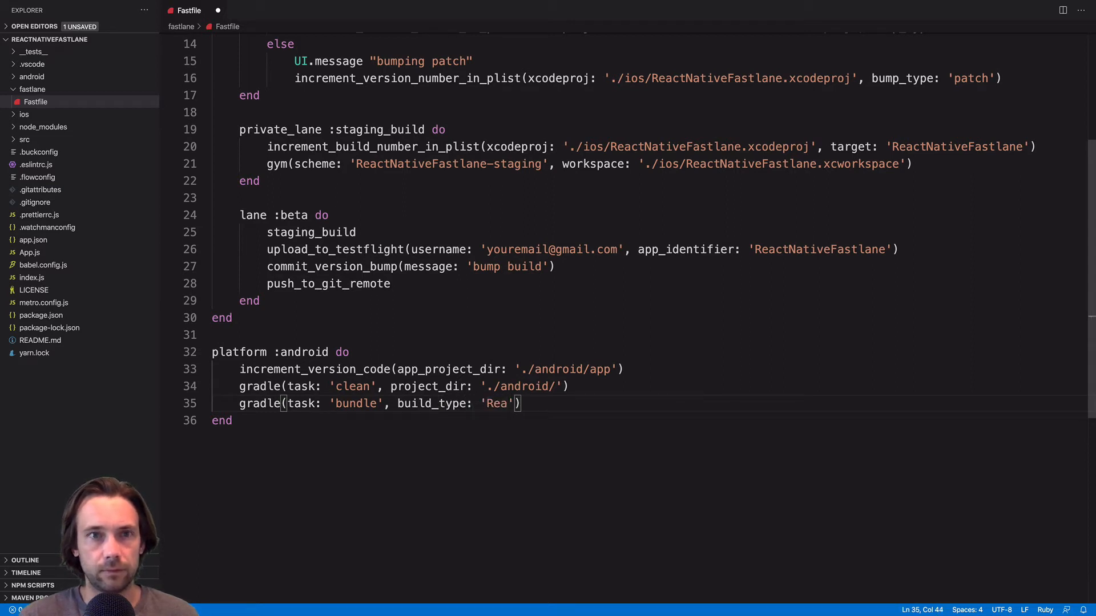
{"action": "type", "text": "lease"}
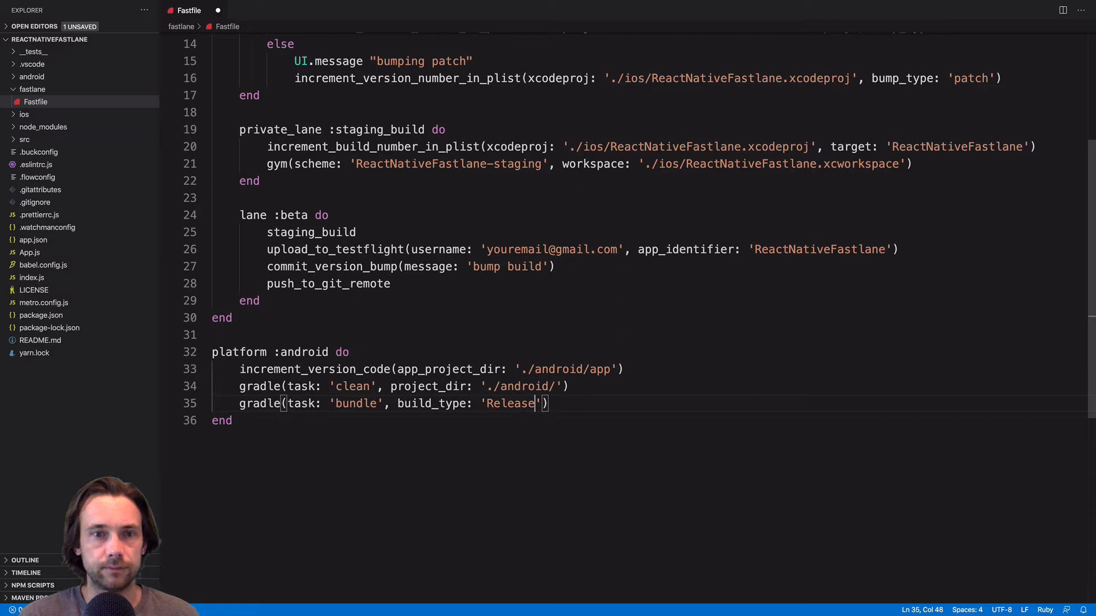
{"action": "type", "text": ", proje"}
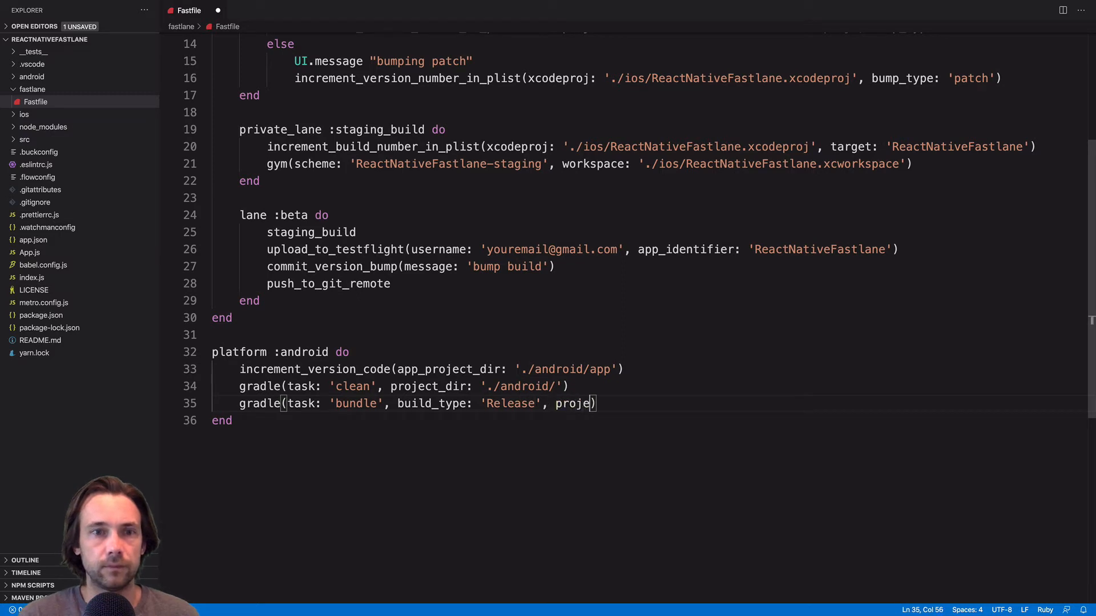
{"action": "type", "text": "ct_dir: '"}
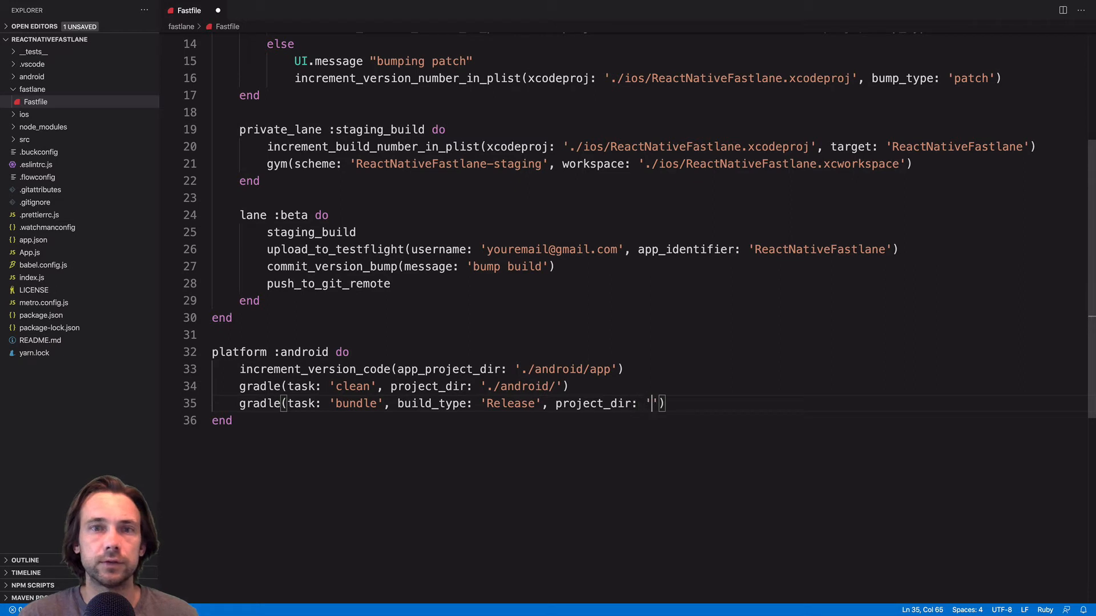
{"action": "type", "text": "/r"}
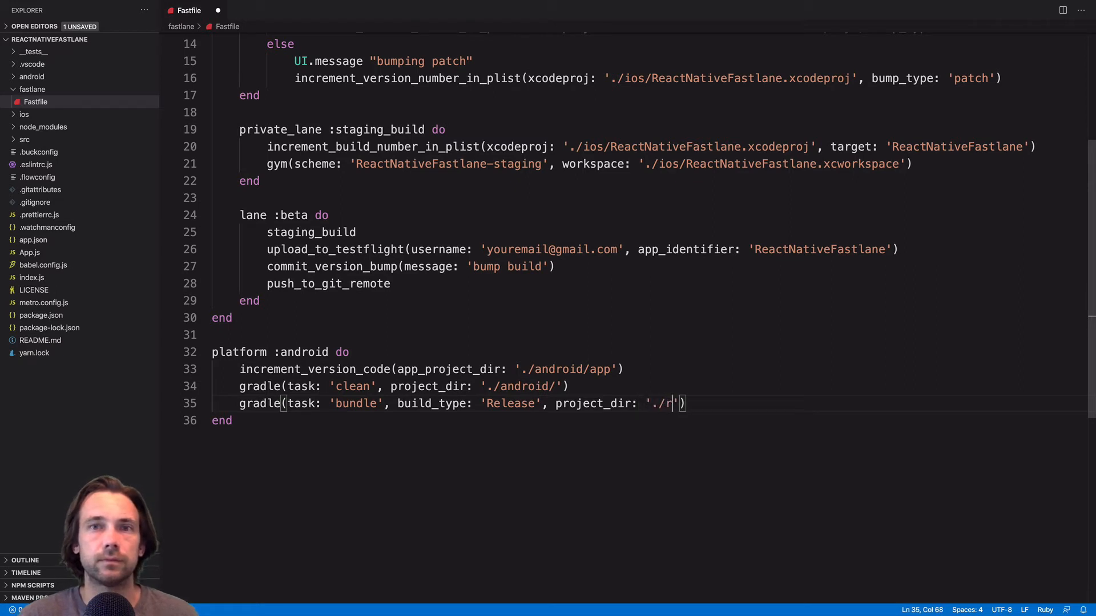
{"action": "type", "text": "android"}
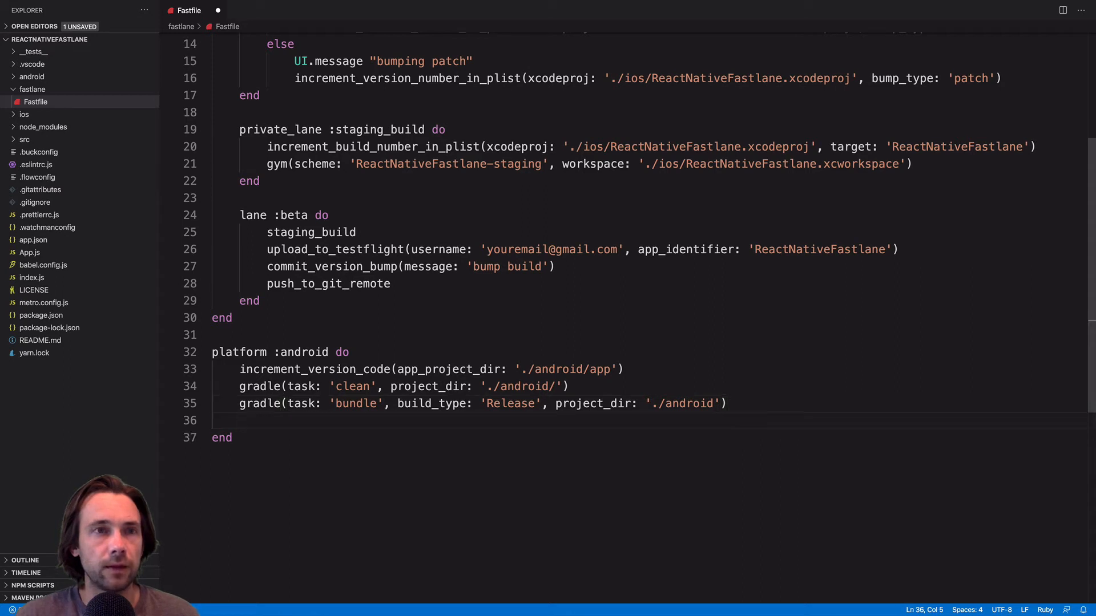
- Start a supply call with track 'beta'
{"action": "type", "text": "supp"}
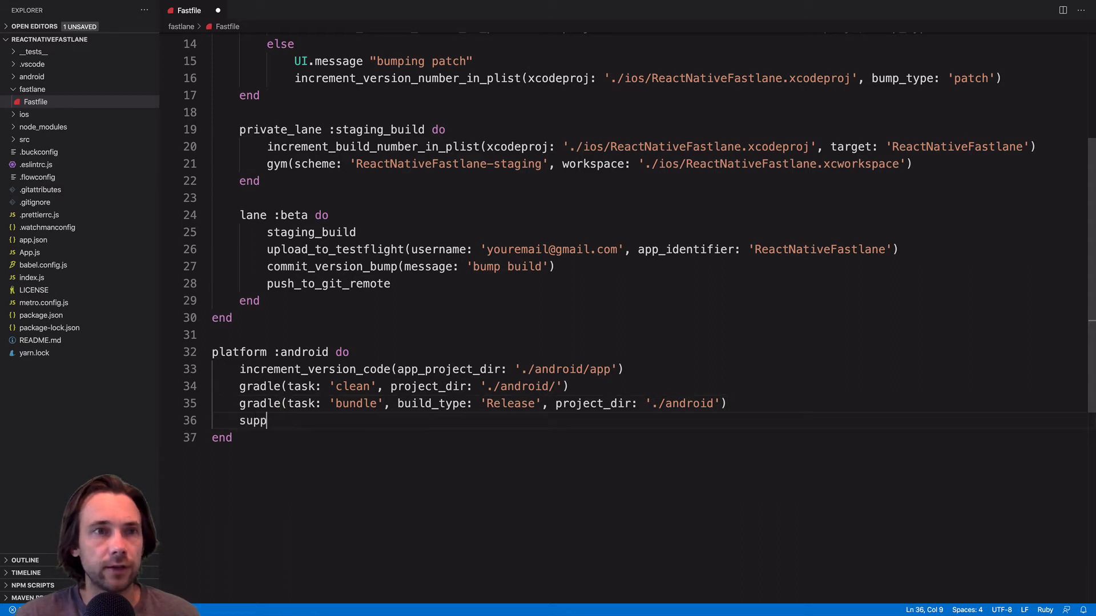
{"action": "type", "text": "ly"}
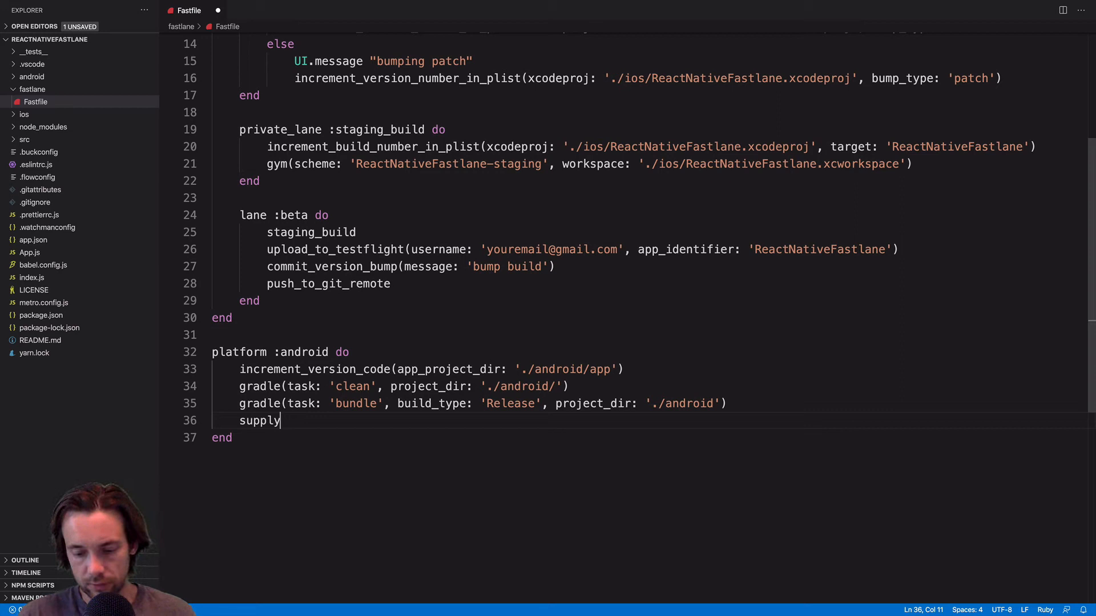
{"action": "type", "text": "()"}
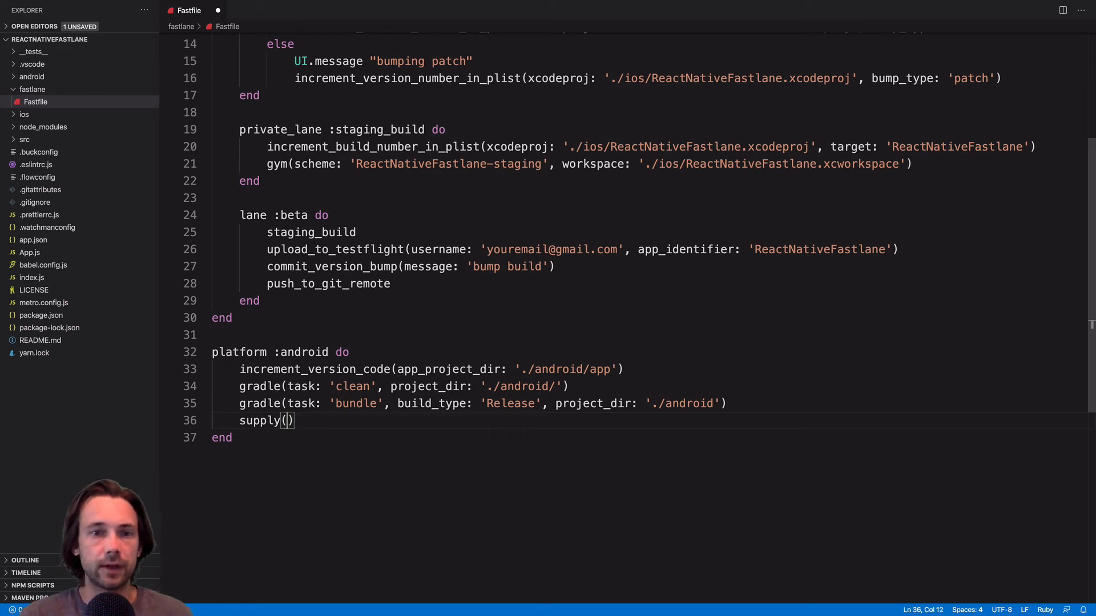
{"action": "type", "text": "track: '"}
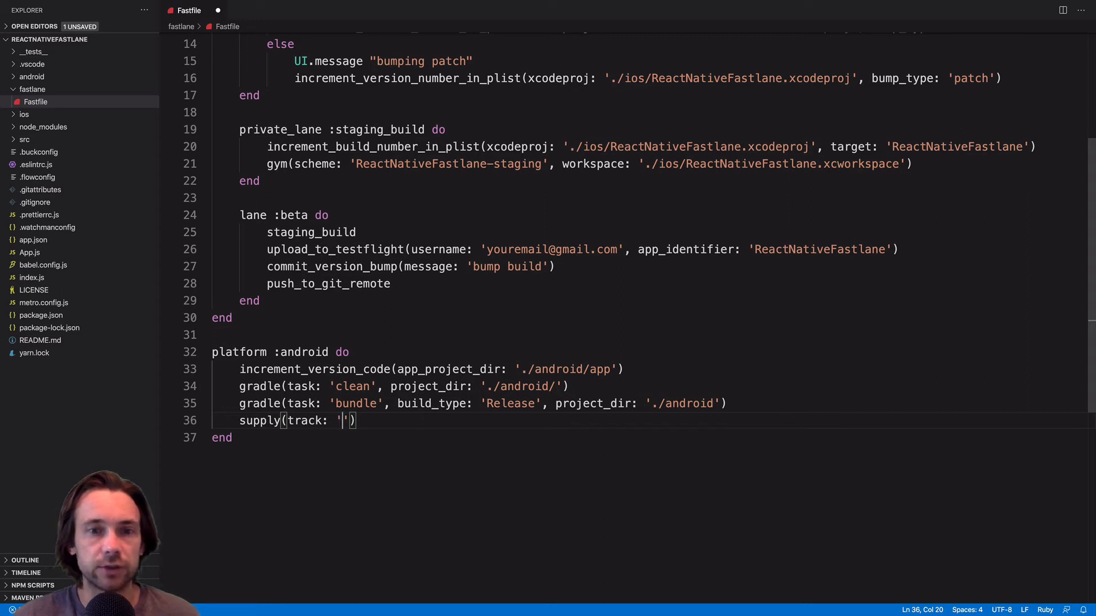
{"action": "type", "text": "beta"}
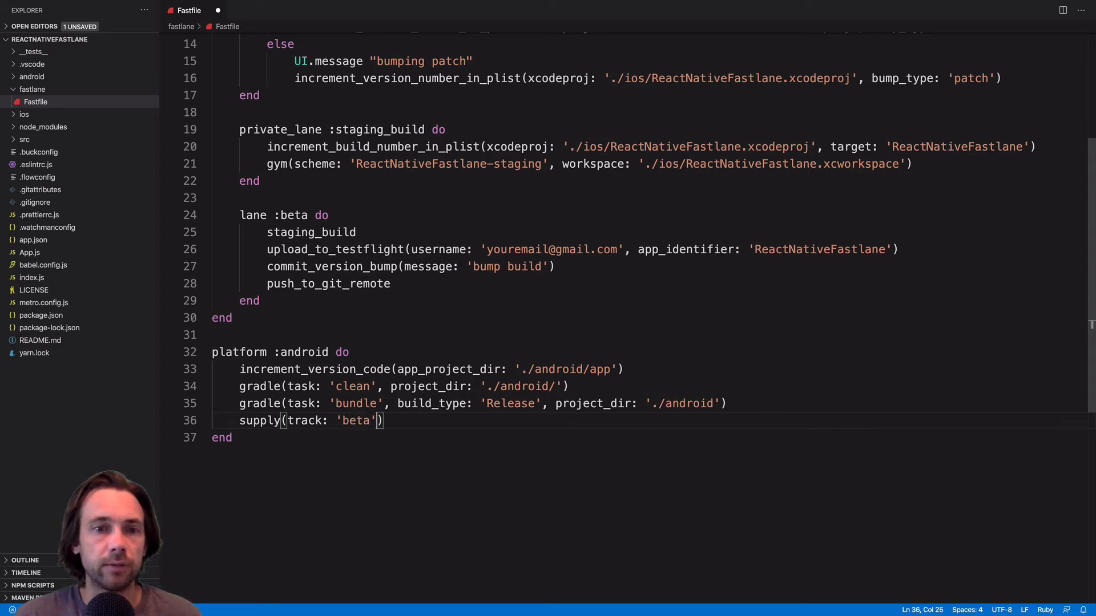
{"action": "type", "text": ","}
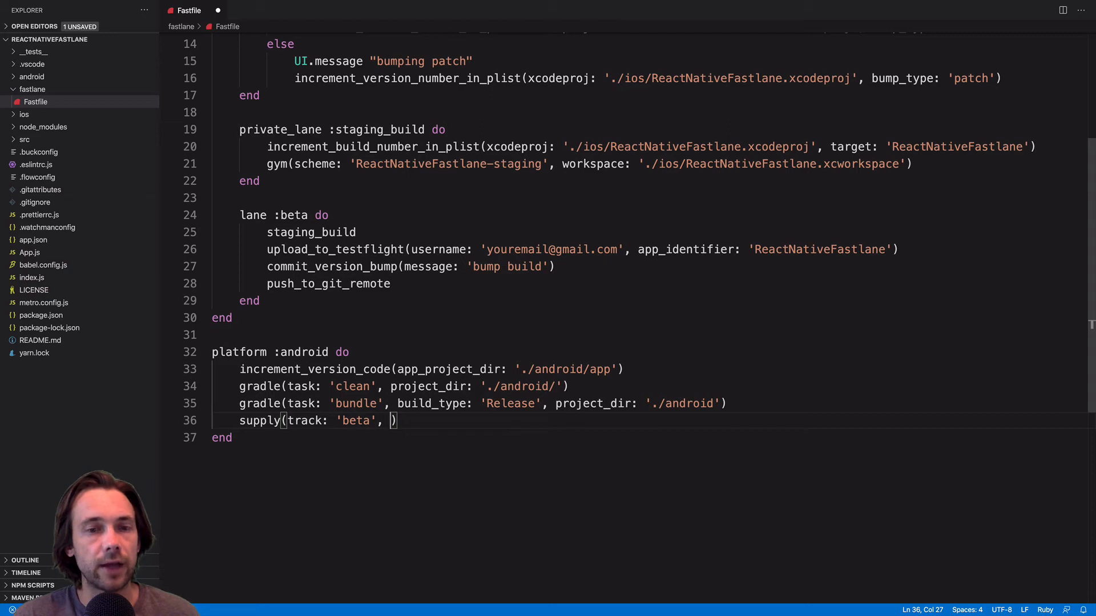
- Set supply's aab to './android/app/build/outputs/bundle/release/app-release.aab'
{"action": "type", "text": "a"}
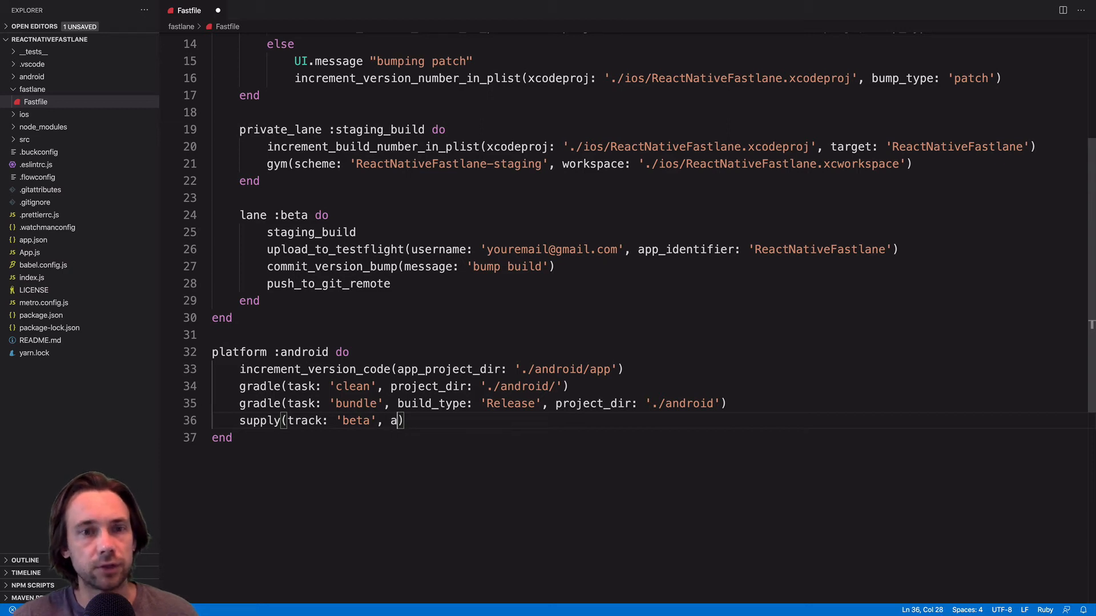
{"action": "type", "text": "ab:"}
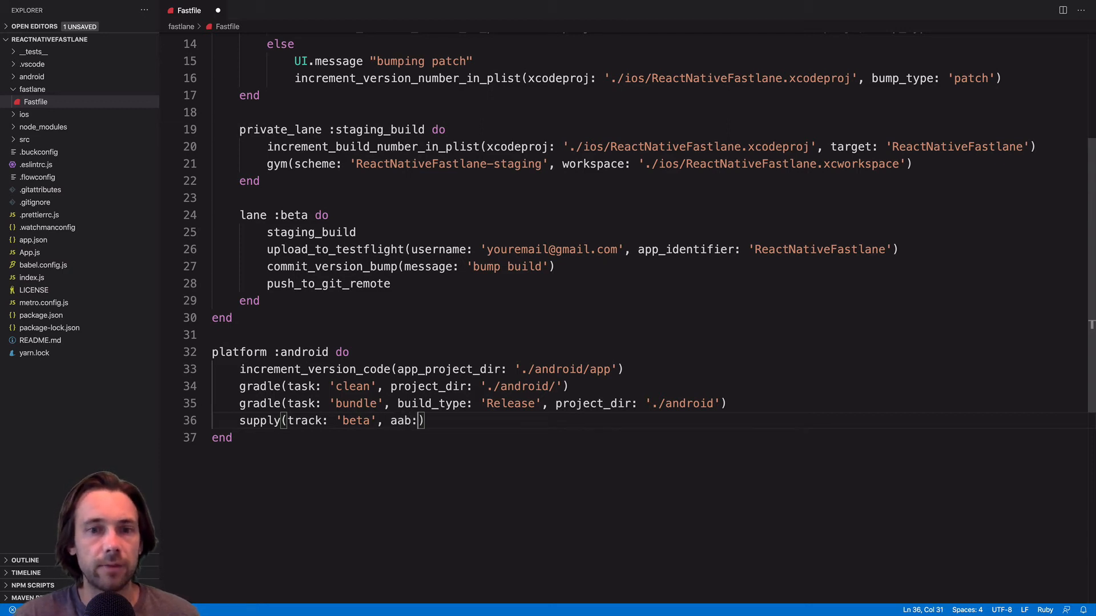
{"action": "type", "text": "''"}
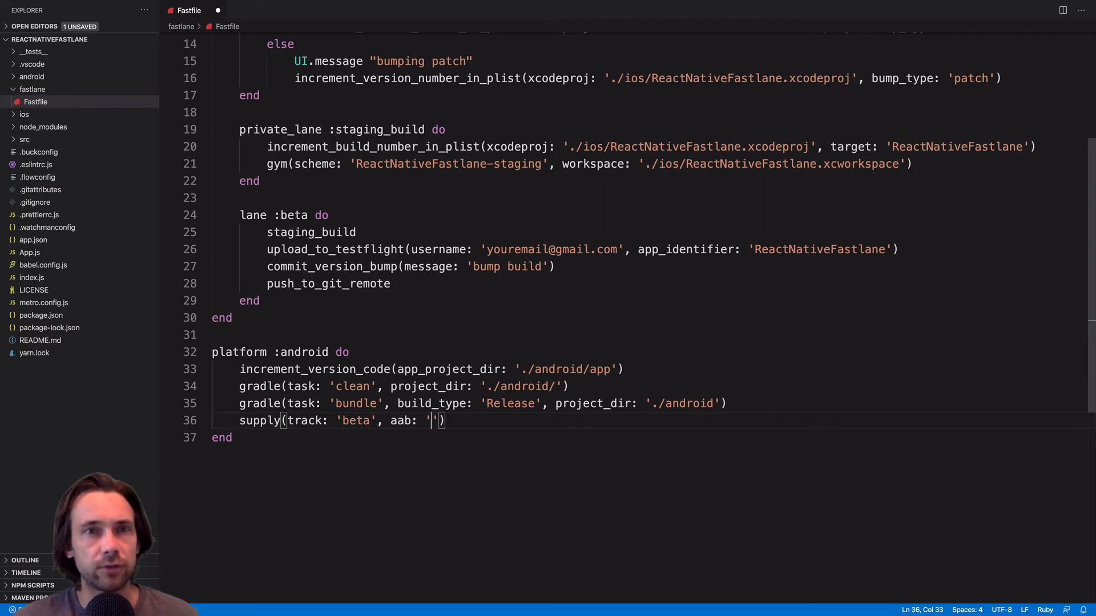
{"action": "type", "text": "./"}
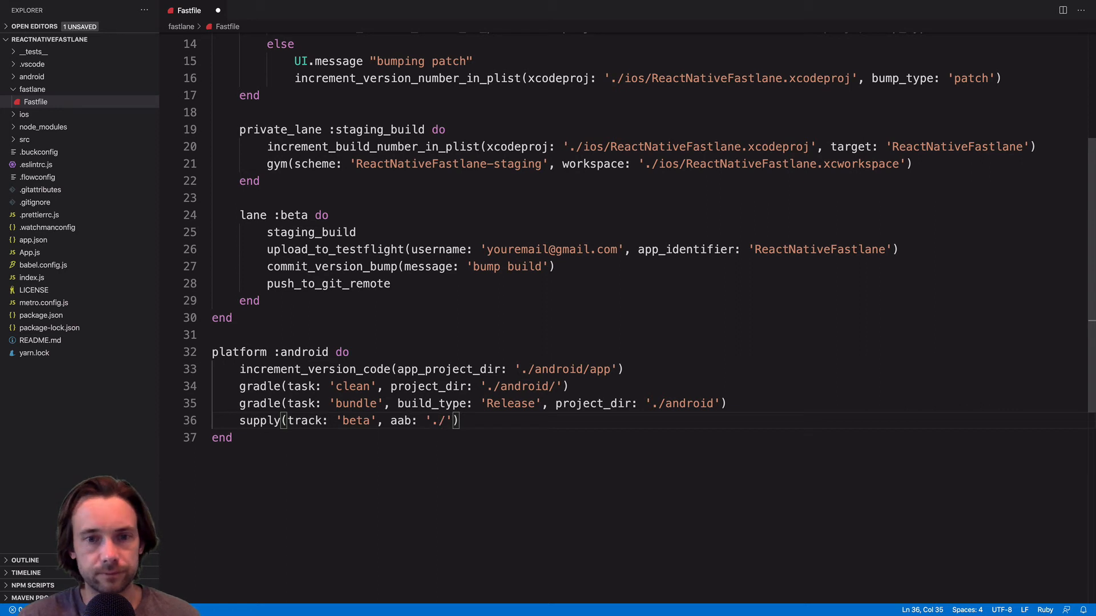
{"action": "type", "text": "android/ap"}
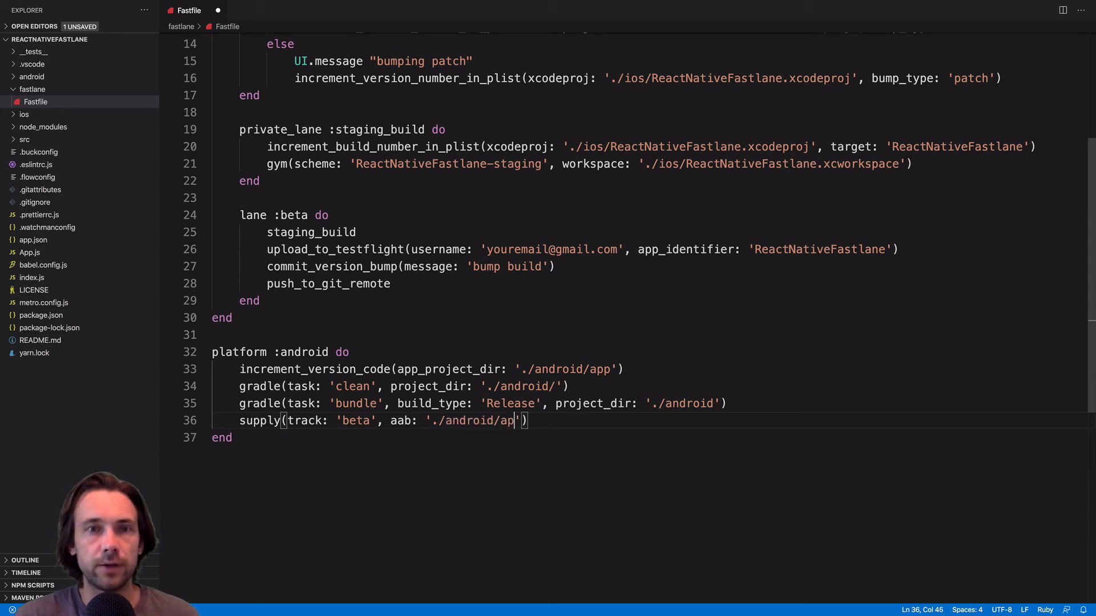
{"action": "type", "text": "/build/outputs"}
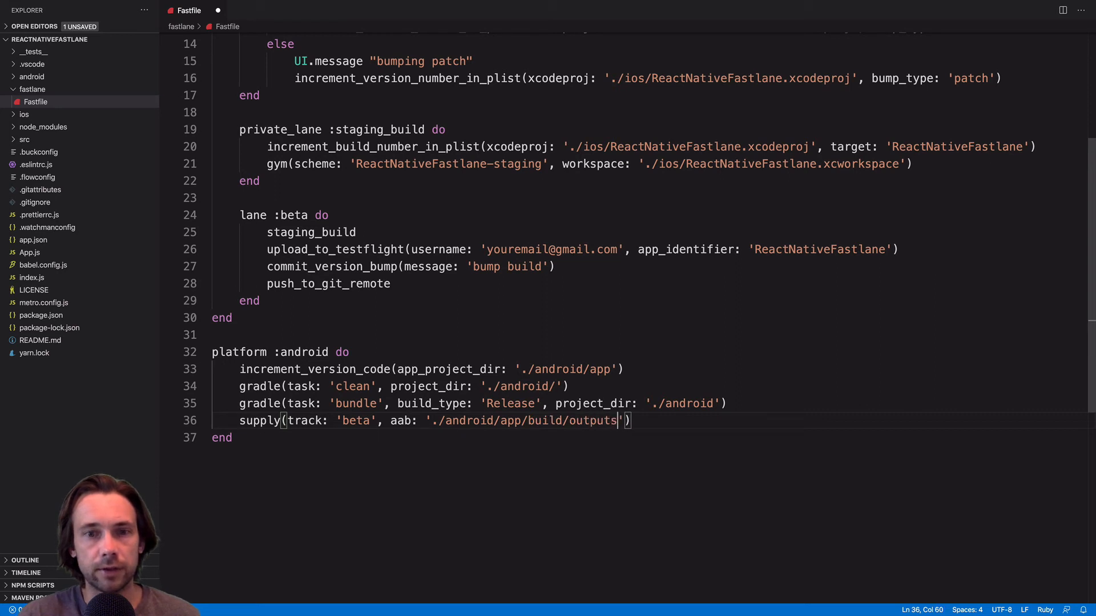
{"action": "type", "text": "/bundle/re"}
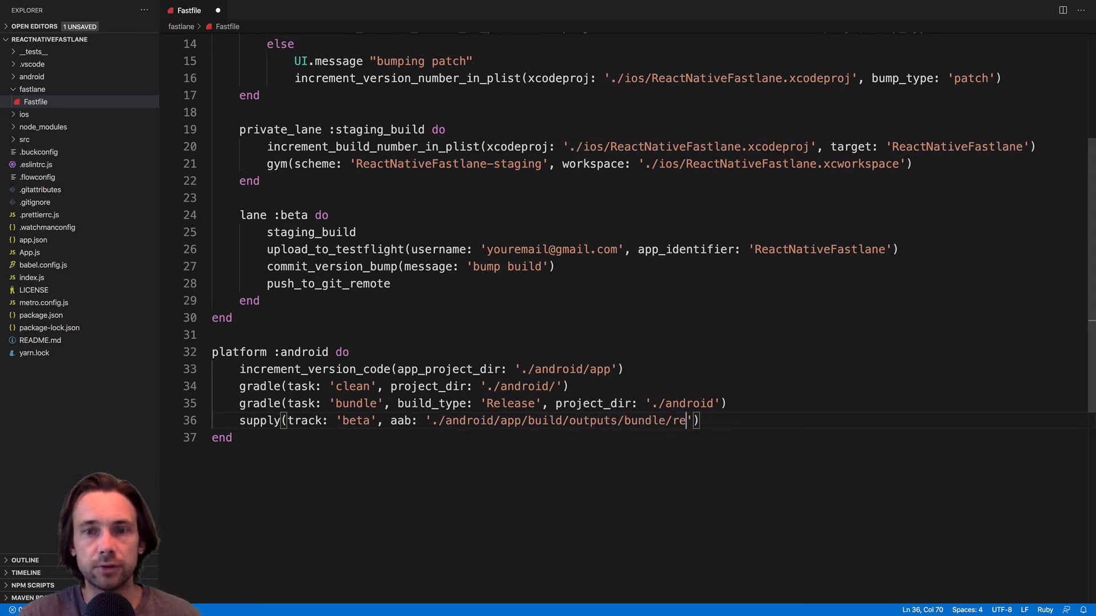
{"action": "type", "text": "lease/'"}
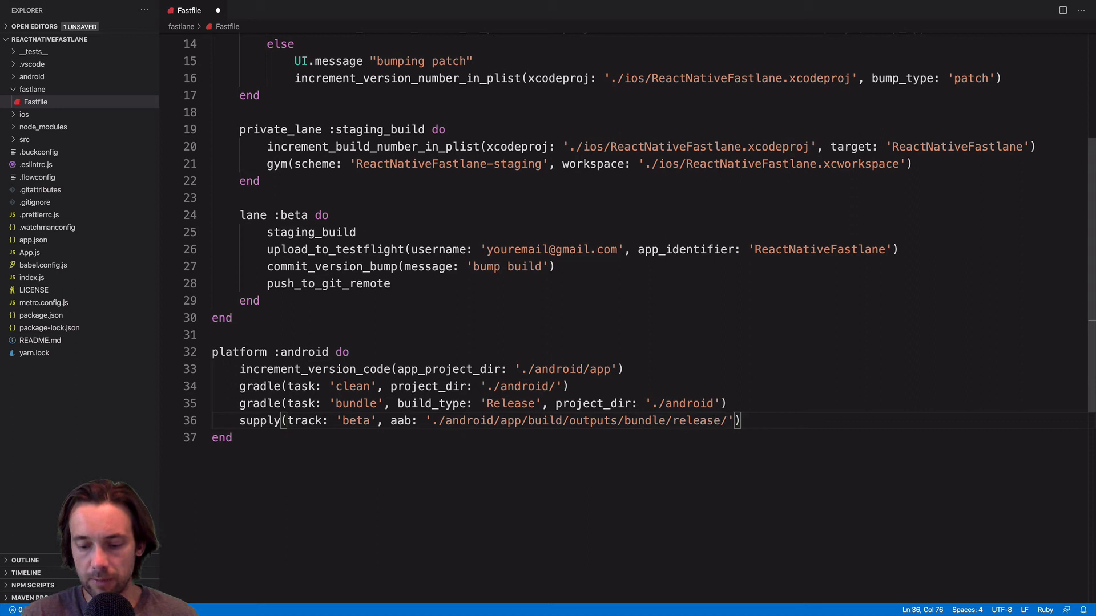
{"action": "type", "text": "app-re"}
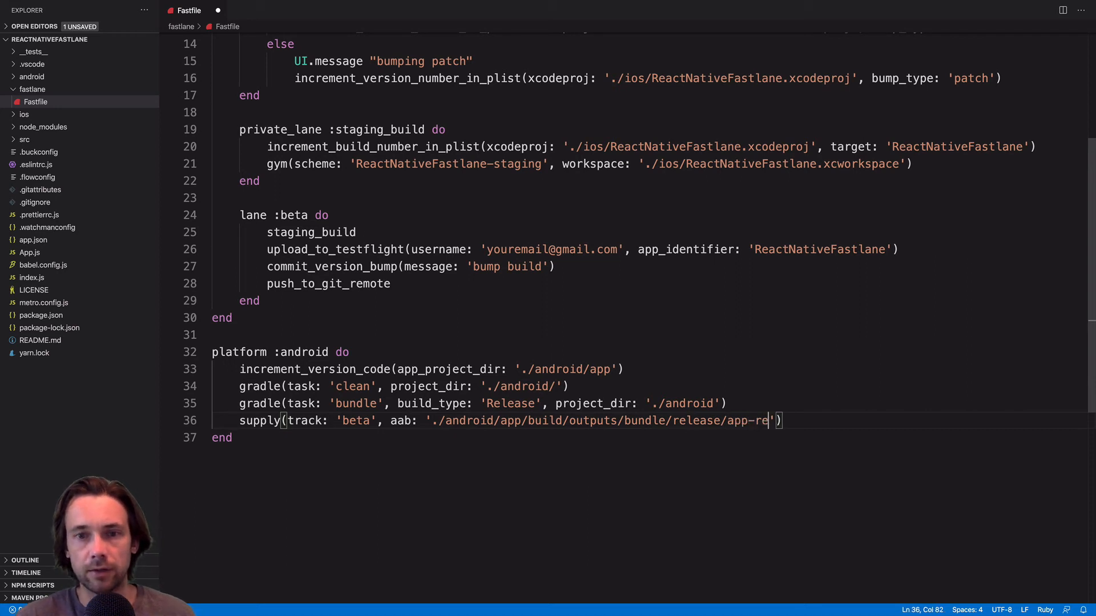
{"action": "type", "text": "lease.aab"}
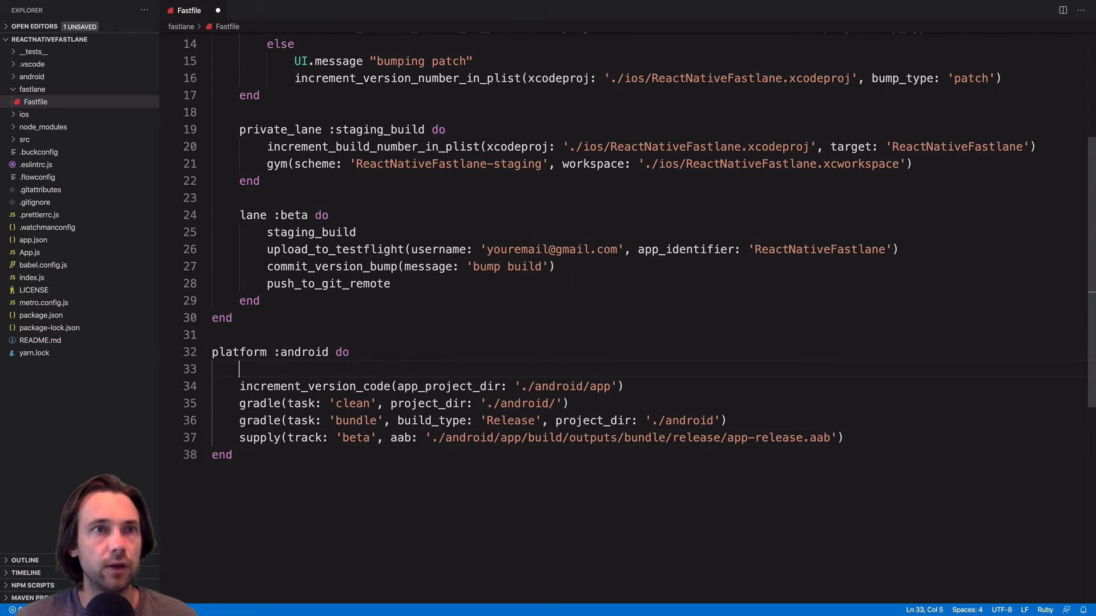
- Wrap the four Android steps in a 'lane :beta do … end' block with a blank line above
{"action": "type", "text": "la"}
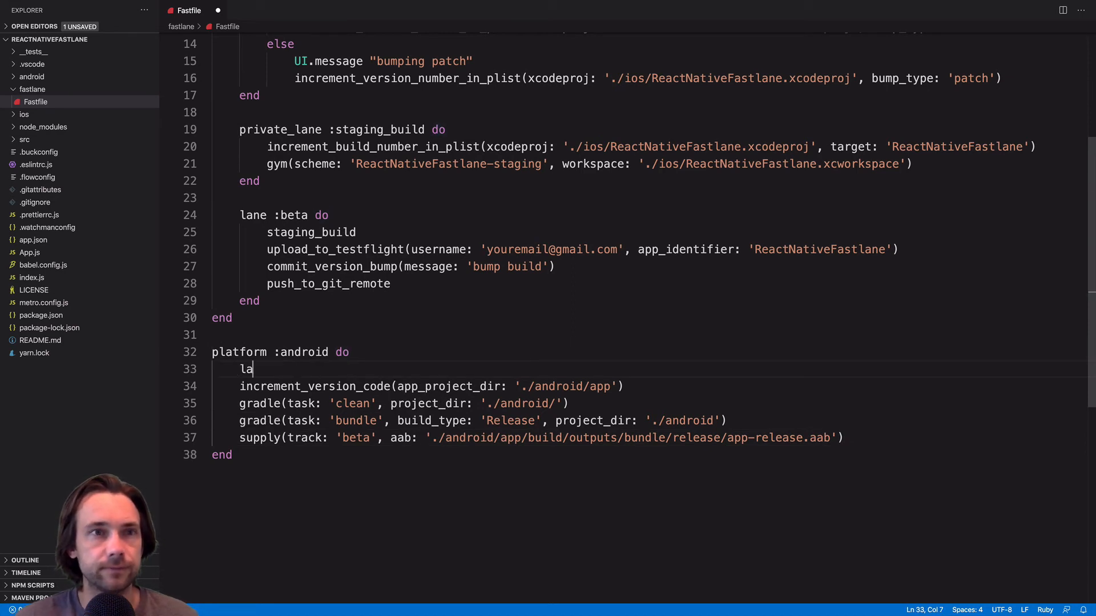
{"action": "type", "text": "ne"}
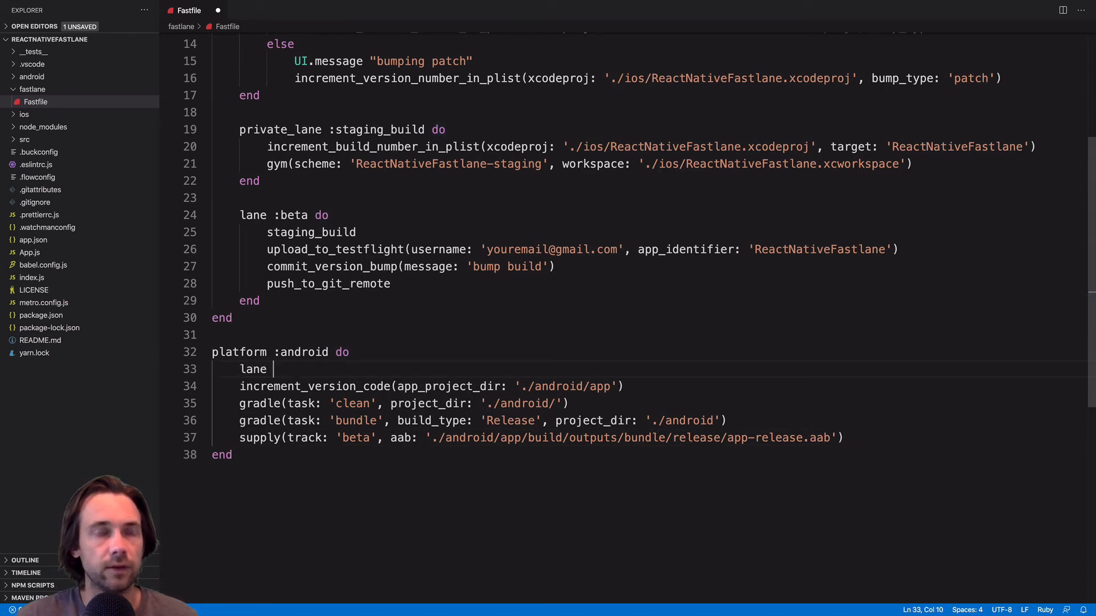
{"action": "type", "text": ":beta do"}
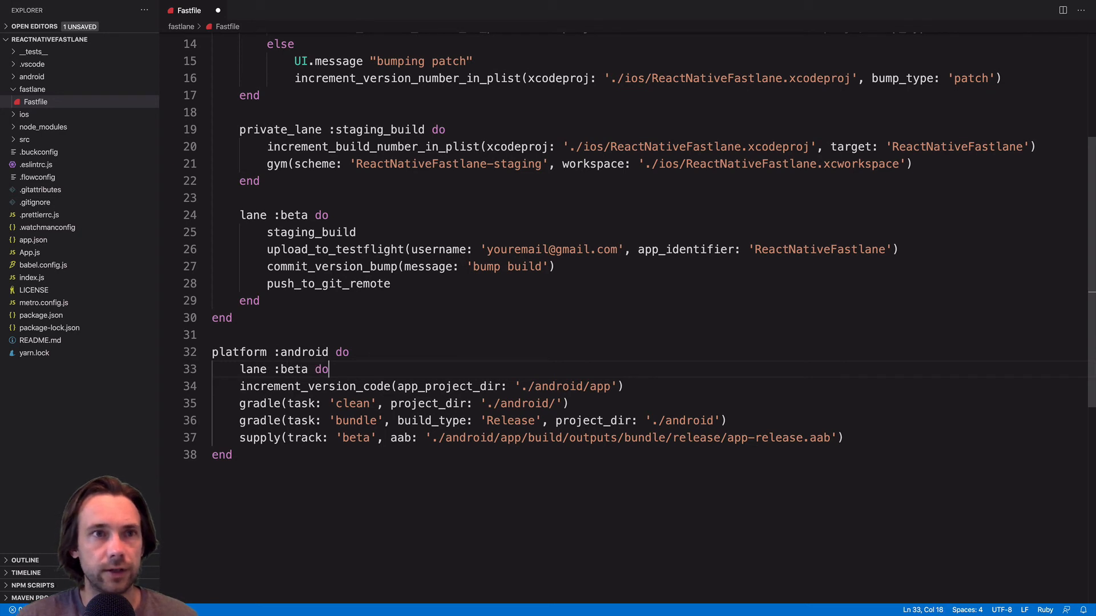
{"action": "key", "text": "enter"}
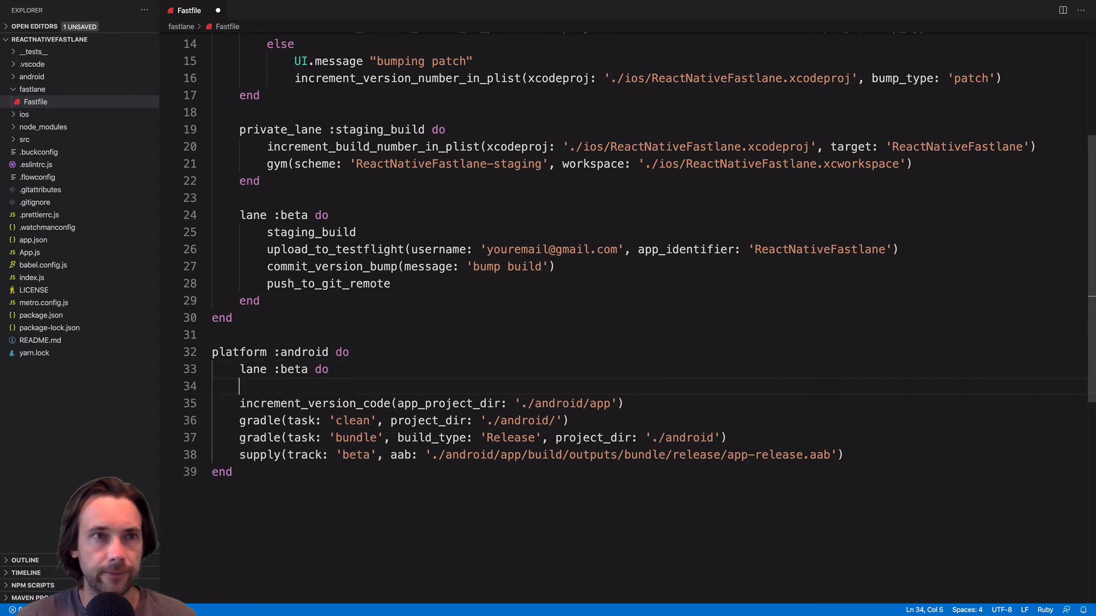
{"action": "type", "text": "end"}
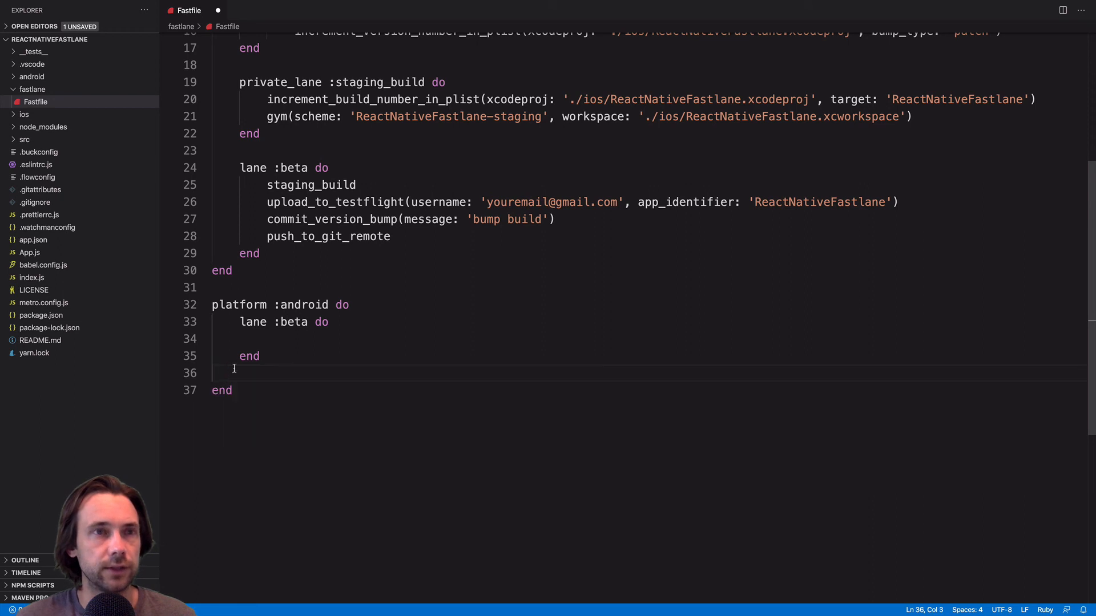
{"action": "type", "text": "increment_version_code(app_project_dir: './android/app')"}
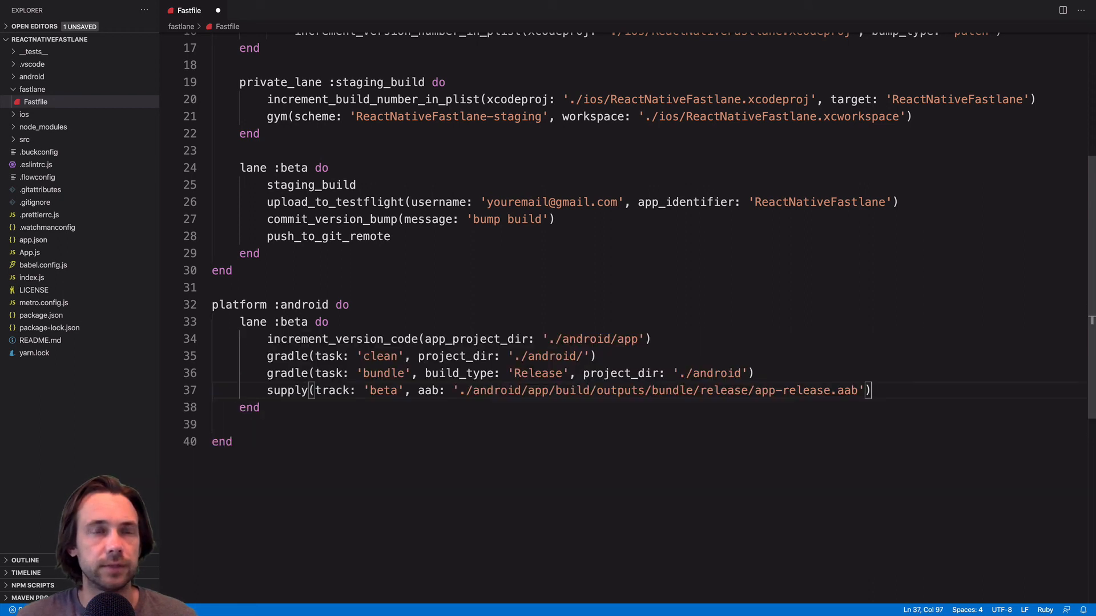
{"action": "key", "text": "Enter"}
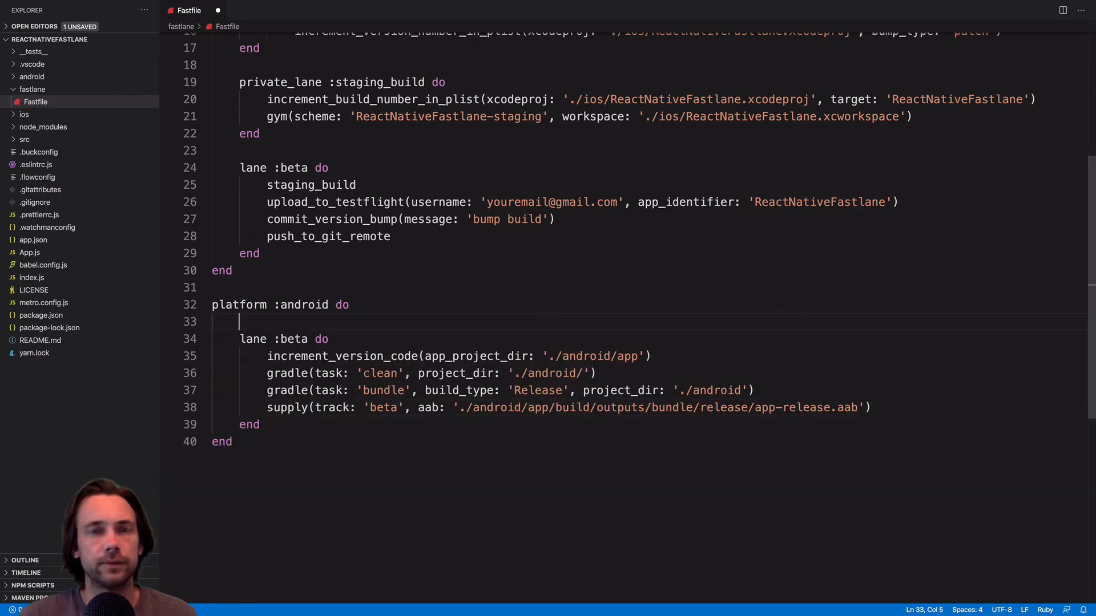
- Add desc "Android build and release to beta" above the beta lane and save
{"action": "type", "text": "desc"}
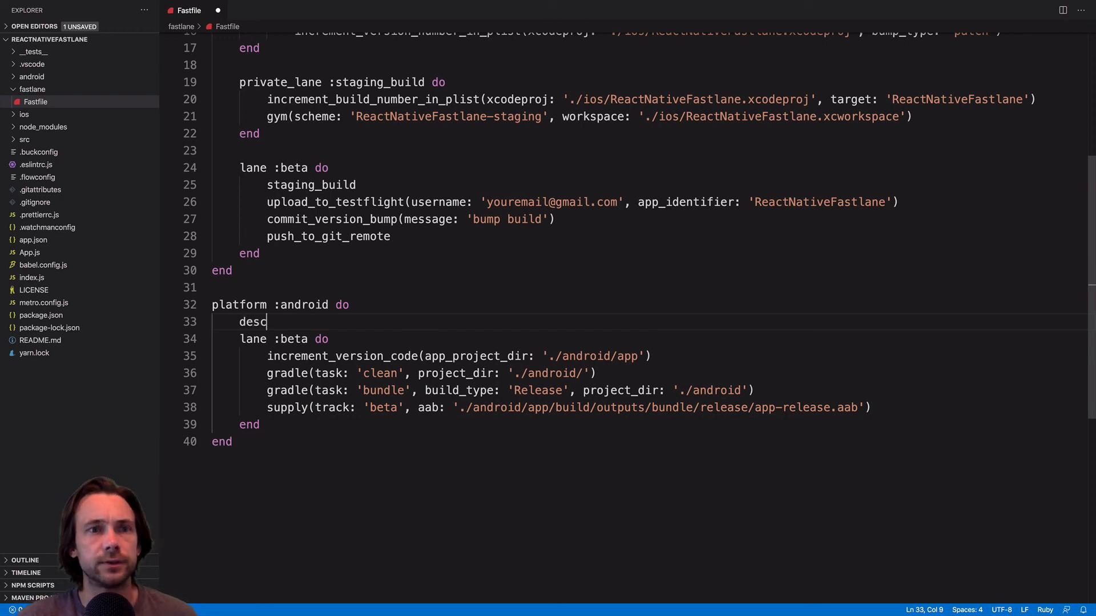
{"action": "type", "text": "\"And\""}
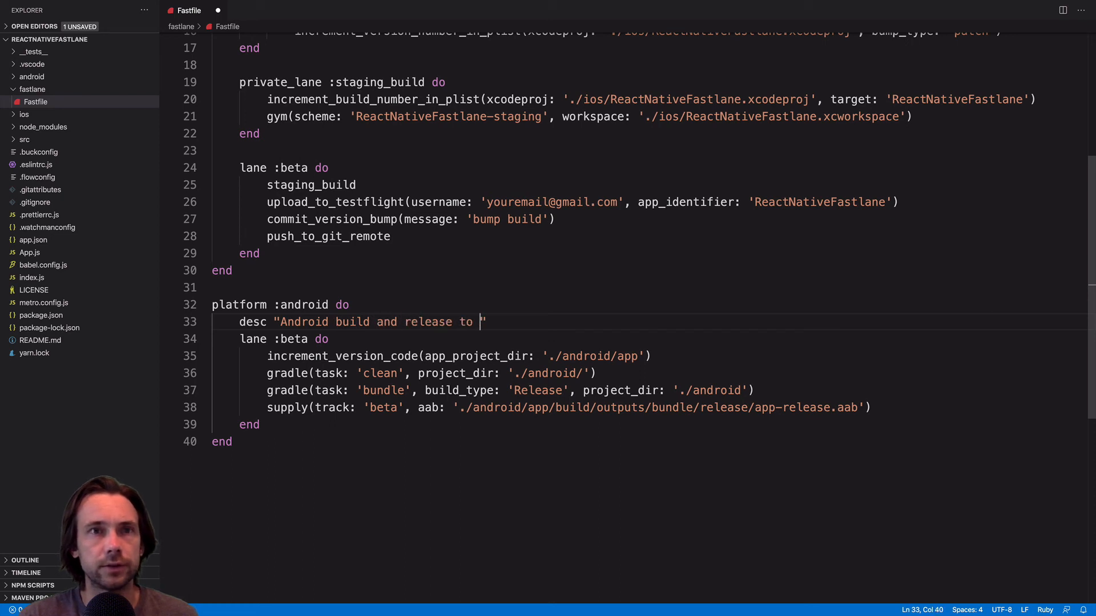
{"action": "type", "text": "bet"}
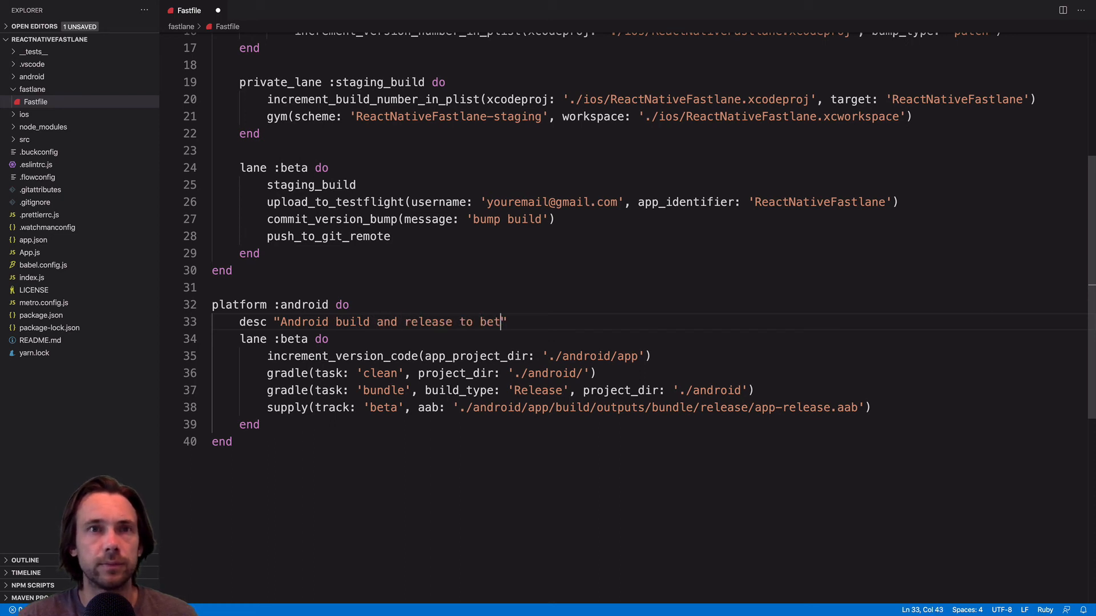
{"action": "type", "text": "a"}
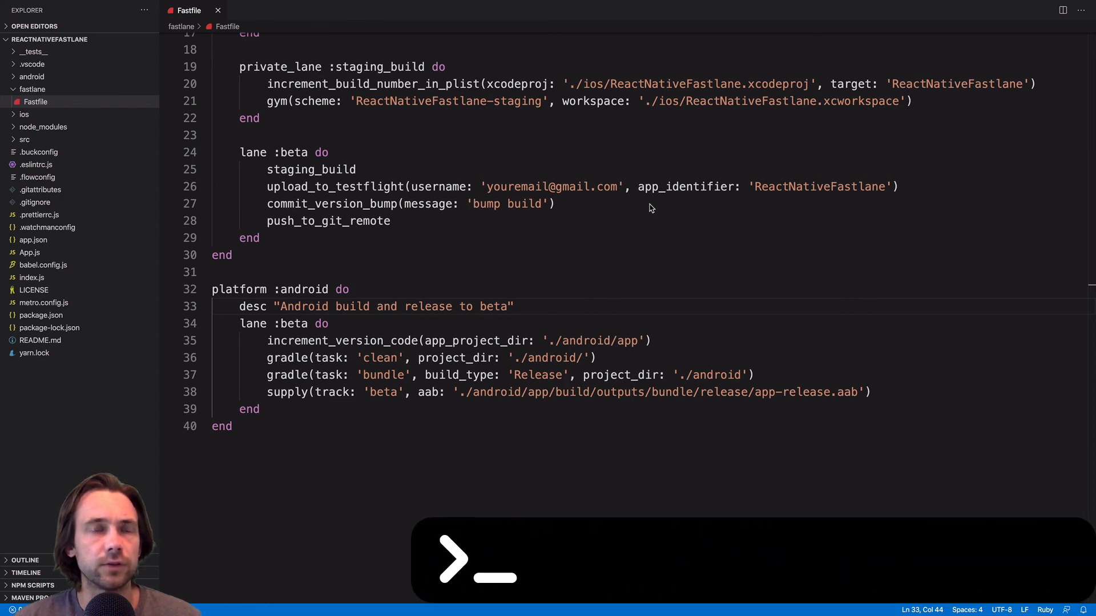
{"action": "type", "text": "fastlane android b"}
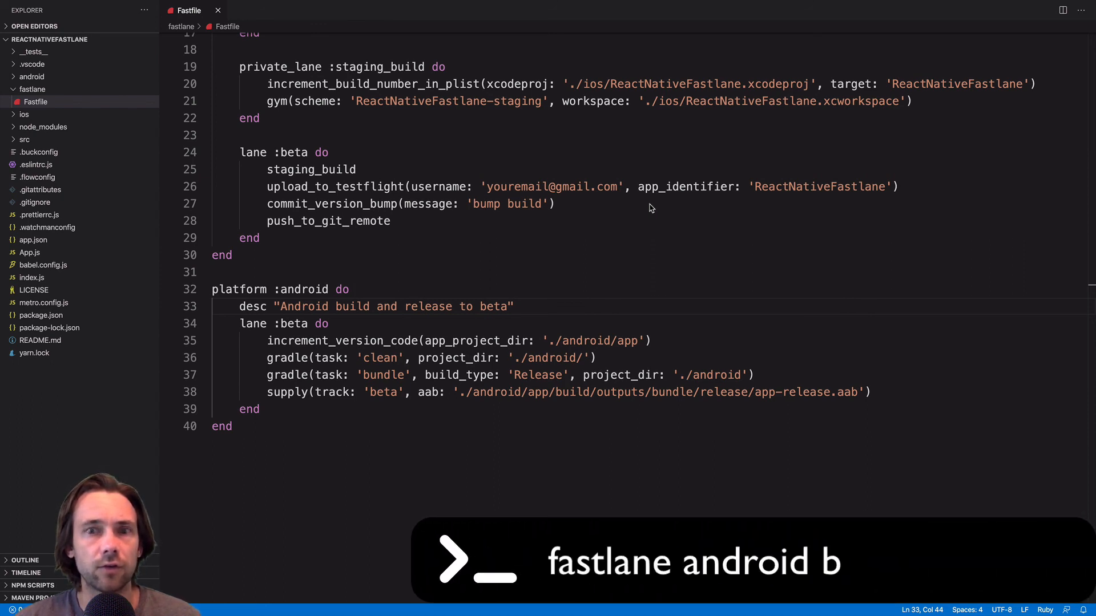
{"action": "type", "text": "eta"}
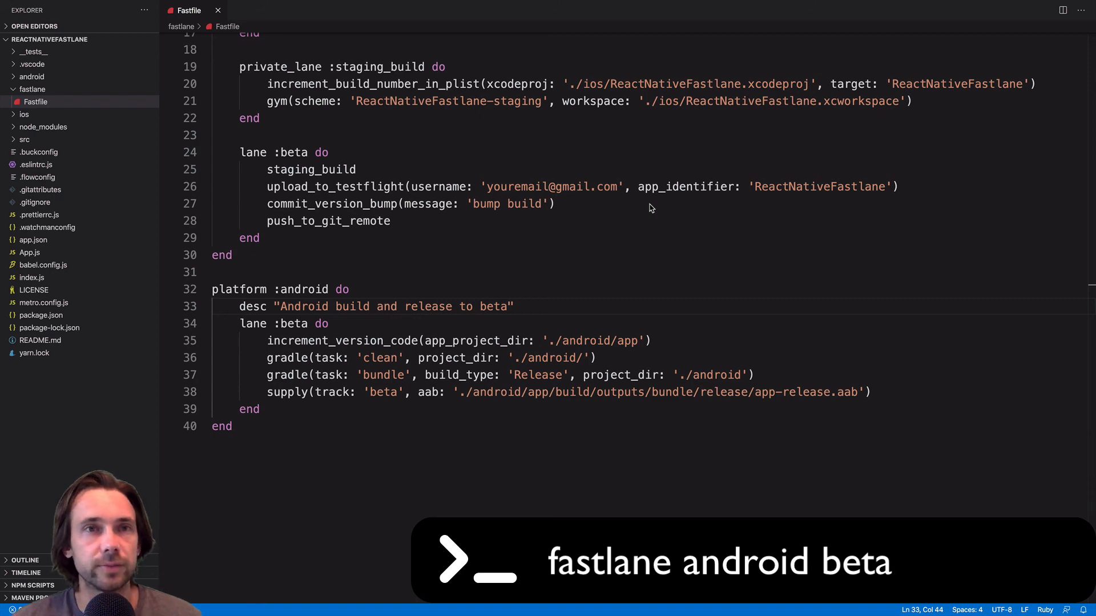